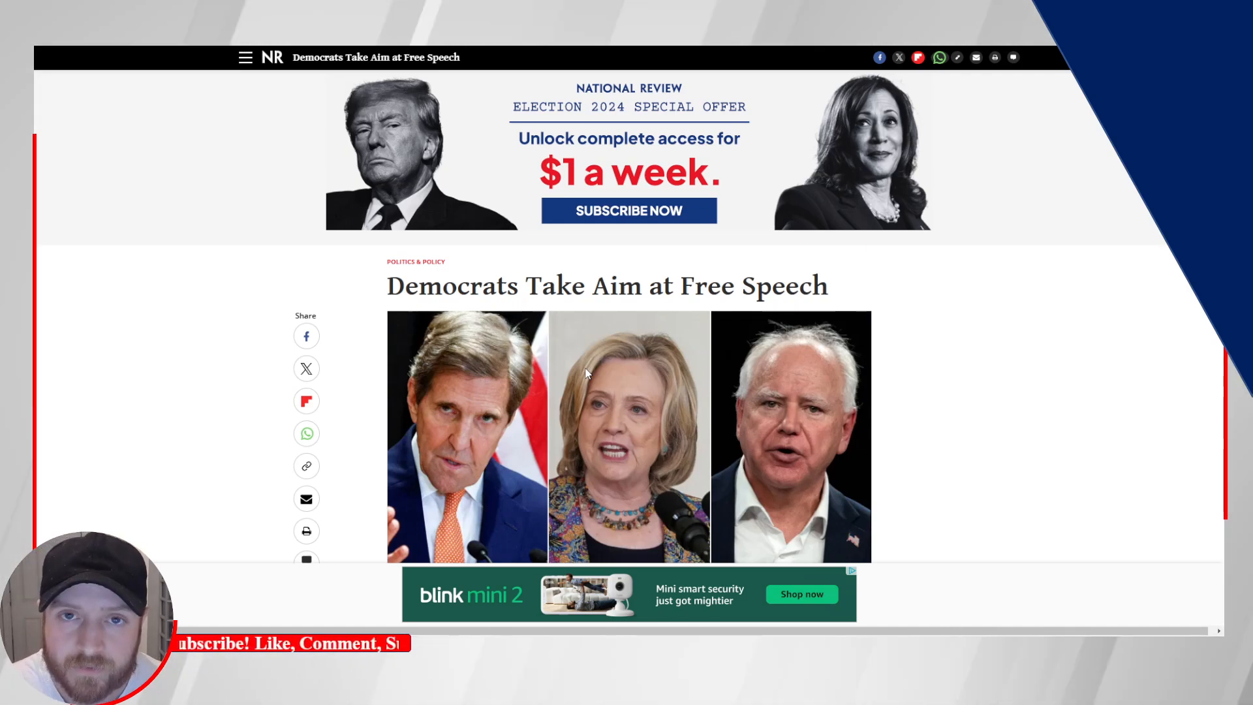
- Read down past the headline photo to the opening John Kerry paragraph and the embedded video
scroll(down, 3)
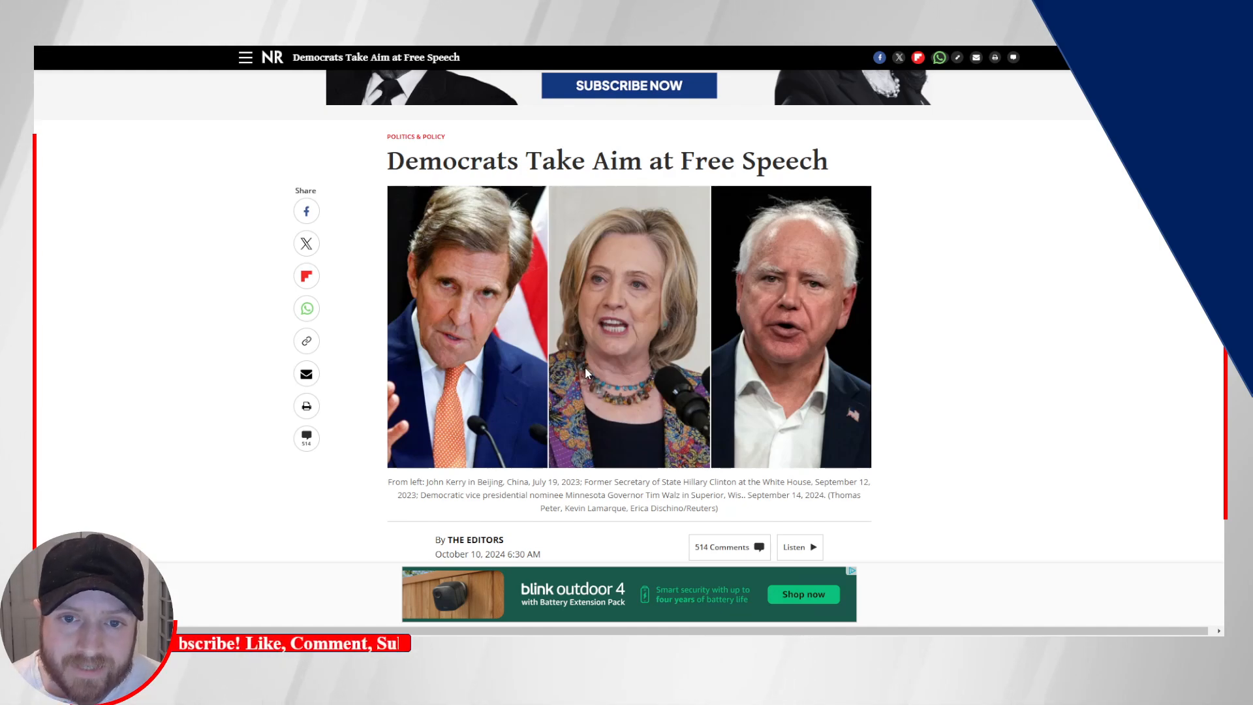
scroll(down, 3)
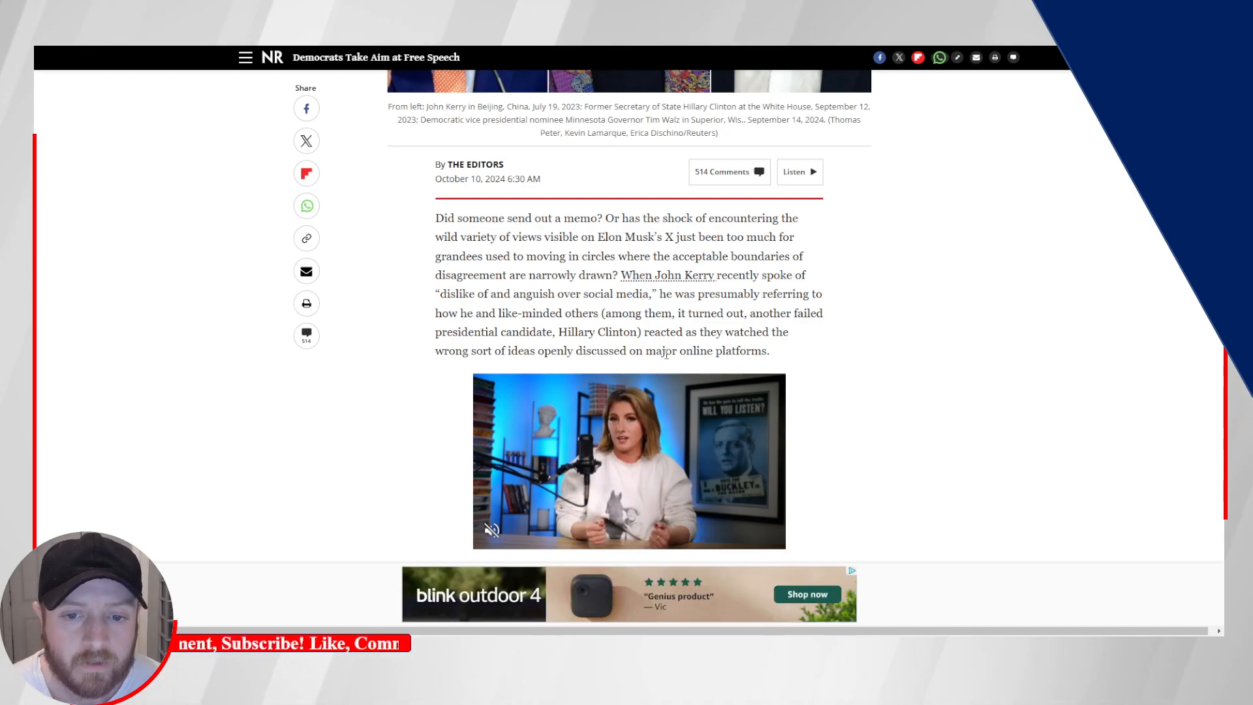
click(629, 461)
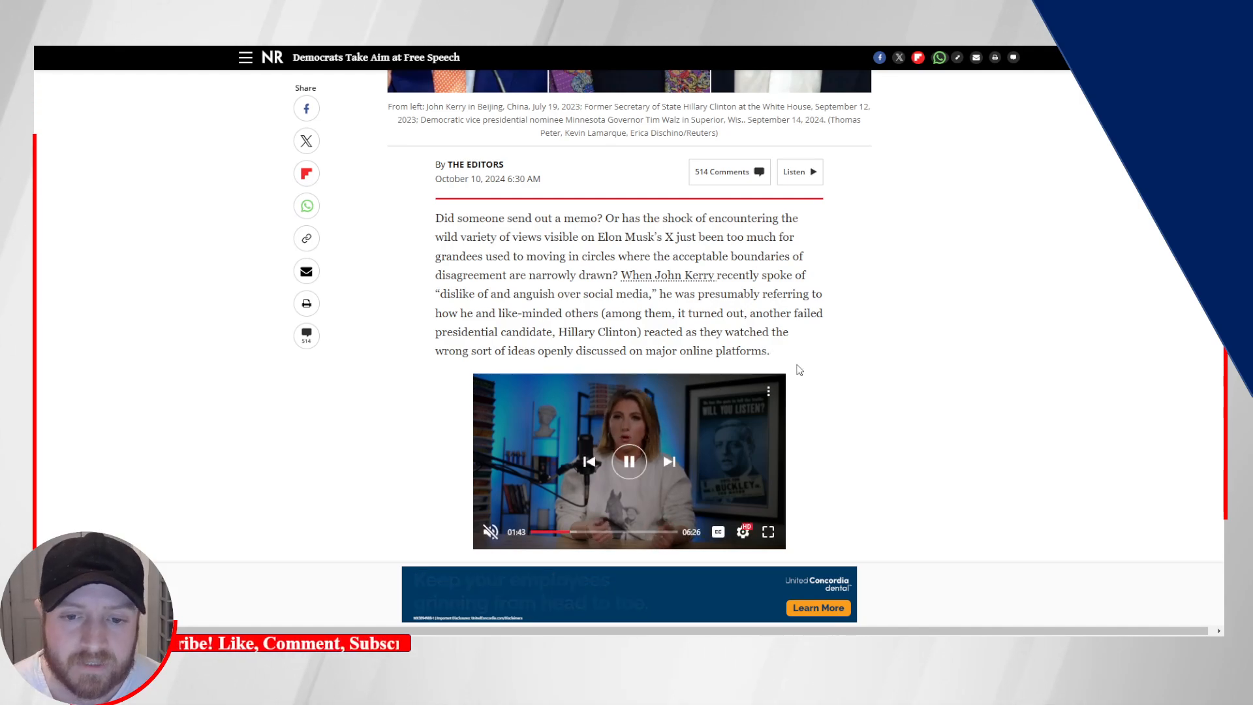
- Scroll to the paragraphs beginning 'For his part, Kerry' on climate misinformation and referees
scroll(down, 3)
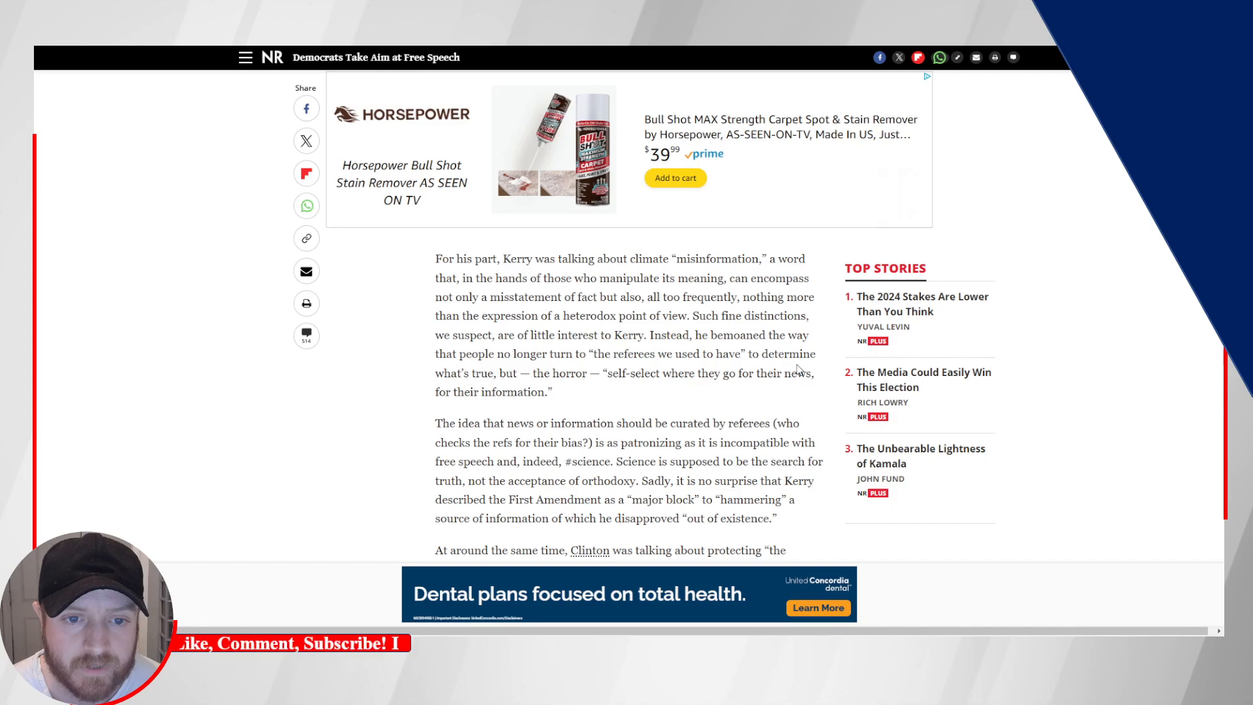
scroll(down, 3)
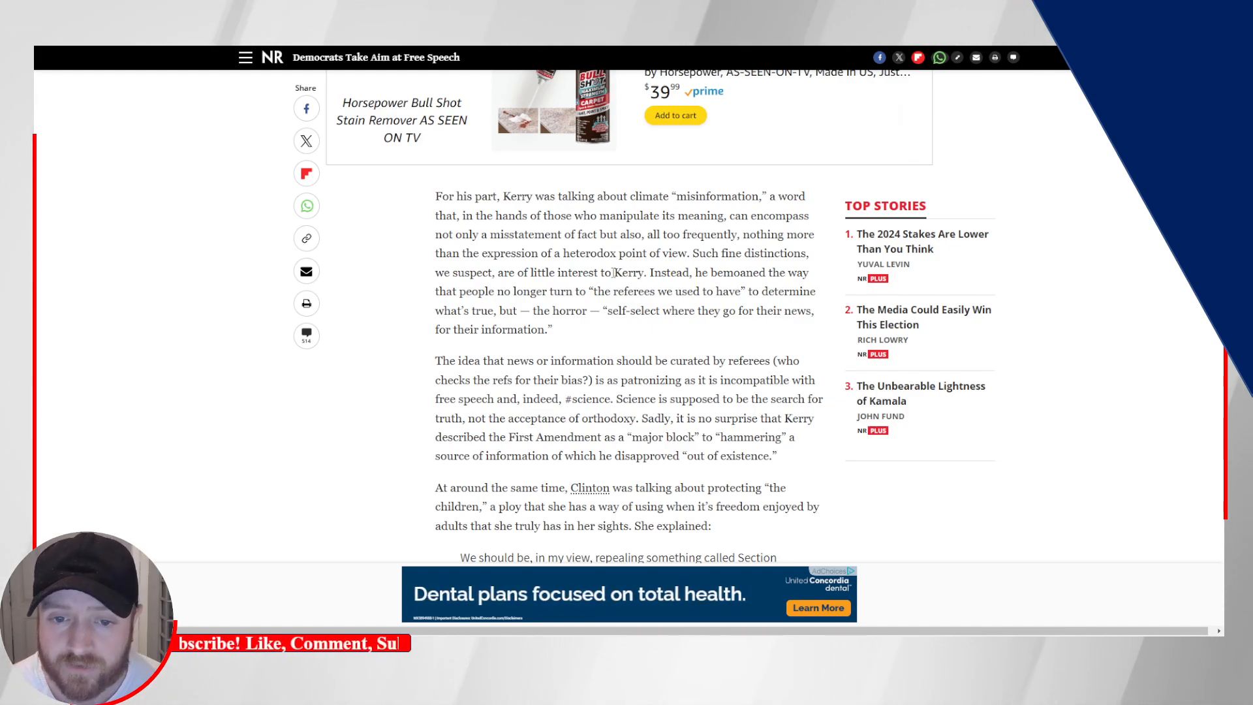
mouse_move(644, 347)
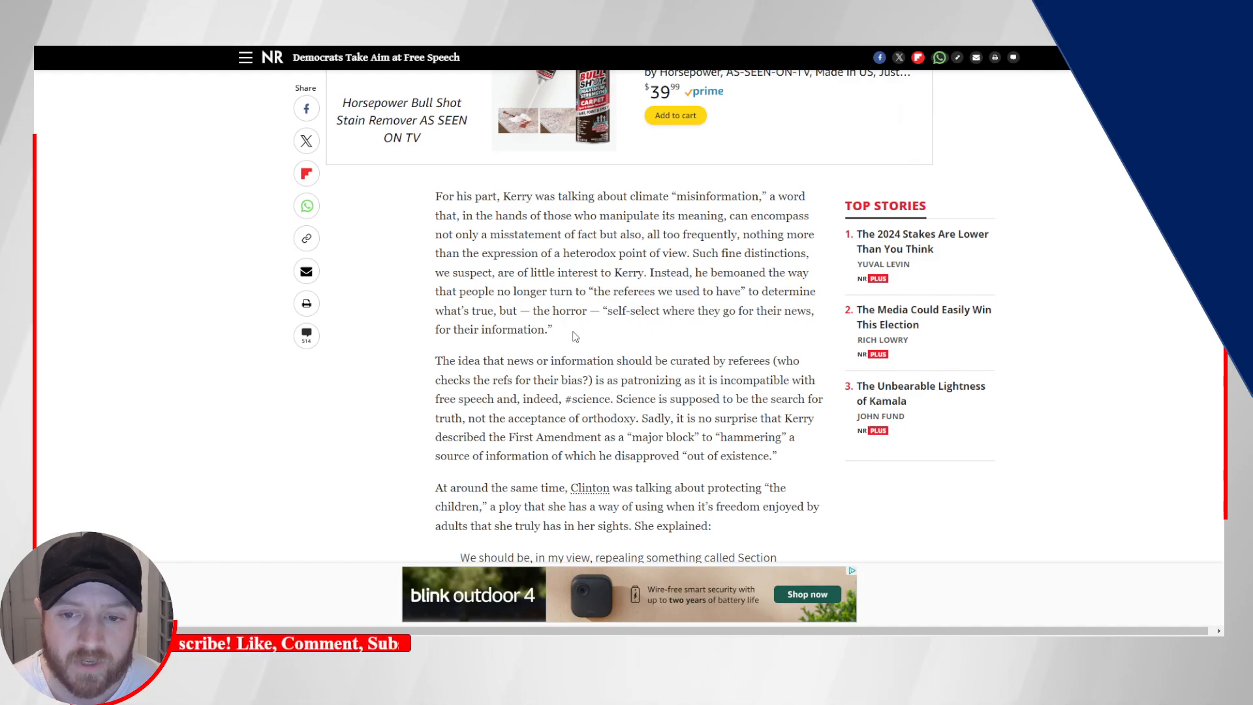
- Highlight the 'For his part, Kerry…' paragraph on climate 'misinformation' remarks
drag(436, 196, 551, 329)
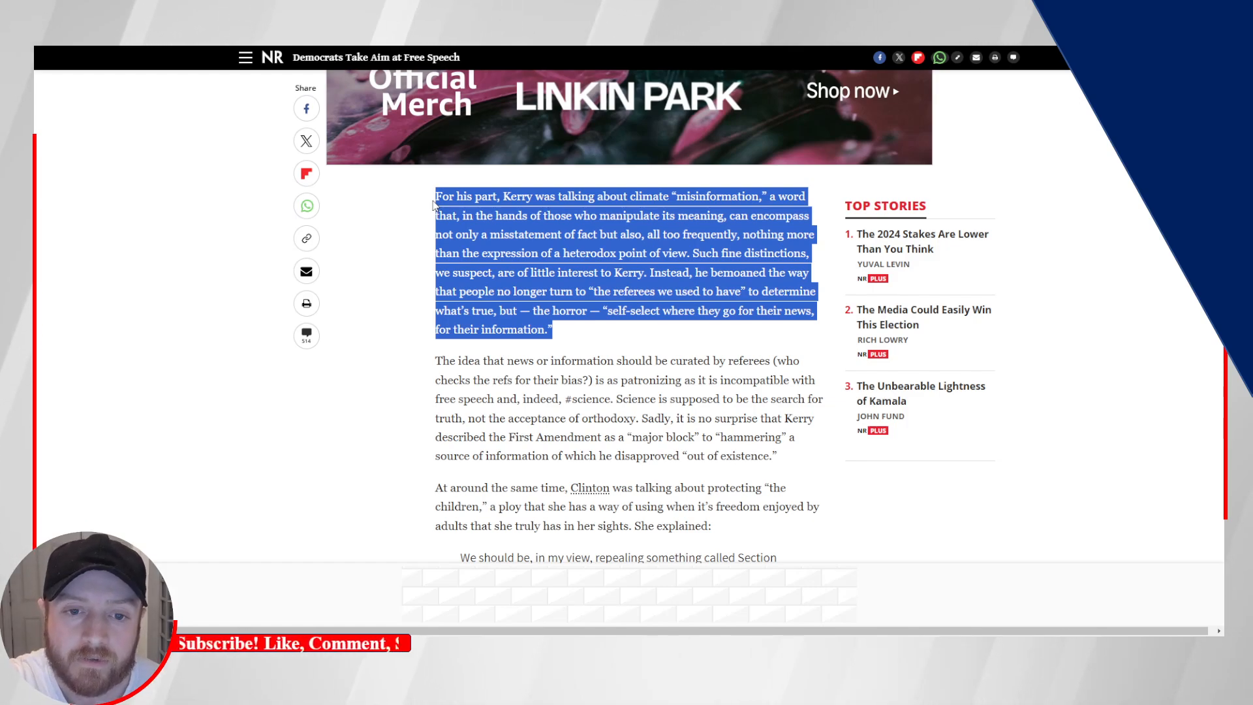
- Scroll down to Clinton's block quote calling to repeal Section 230
scroll(down, 3)
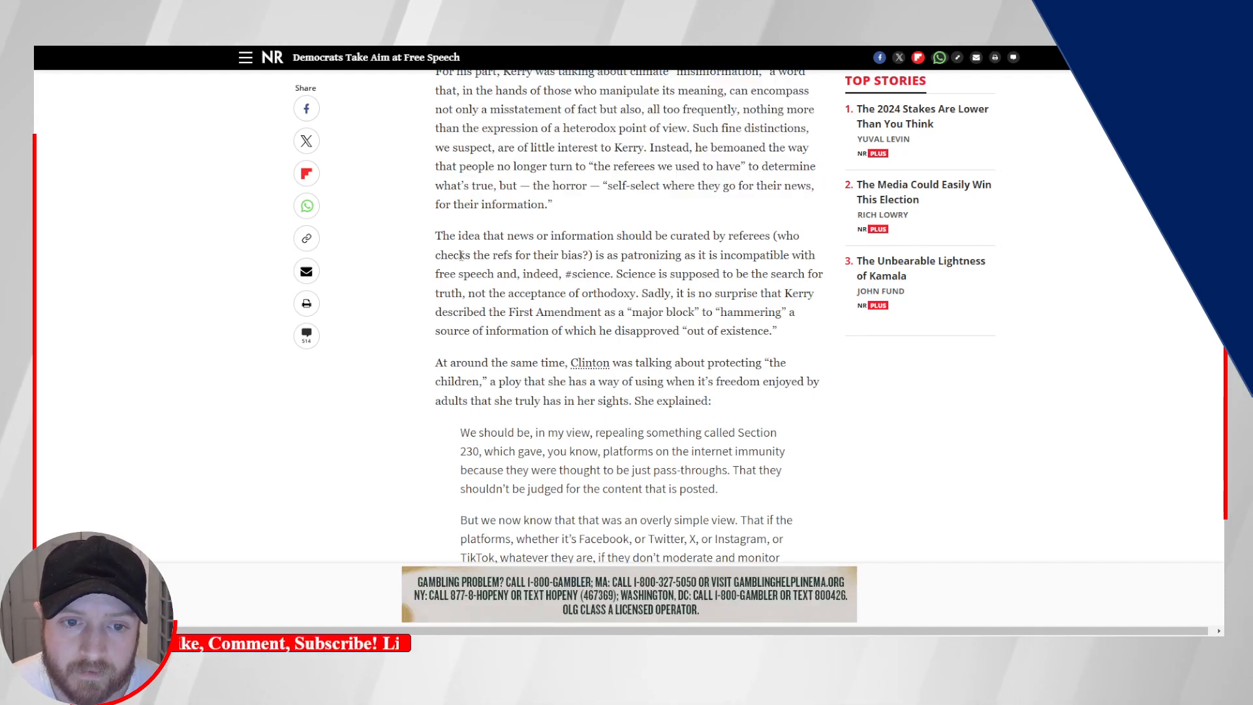
scroll(down, 3)
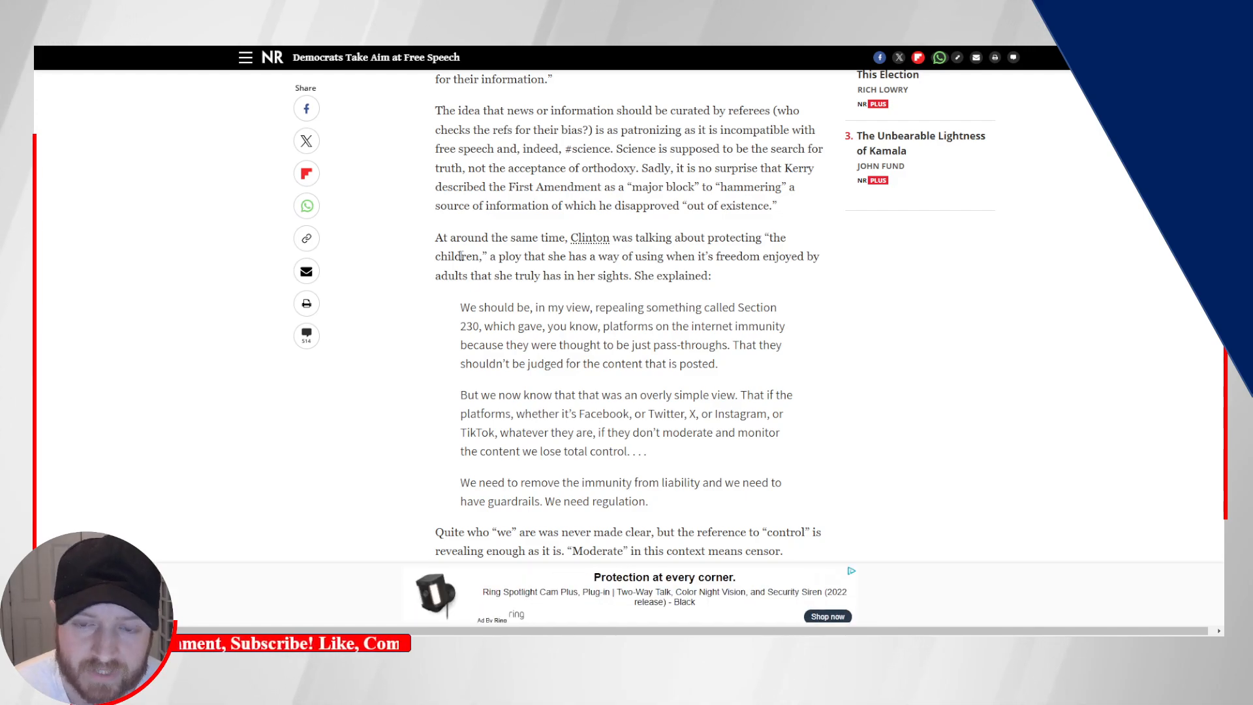
- Highlight the 'The idea that news or information…' referees paragraph, then reach the reply to Clinton
drag(610, 187, 774, 205)
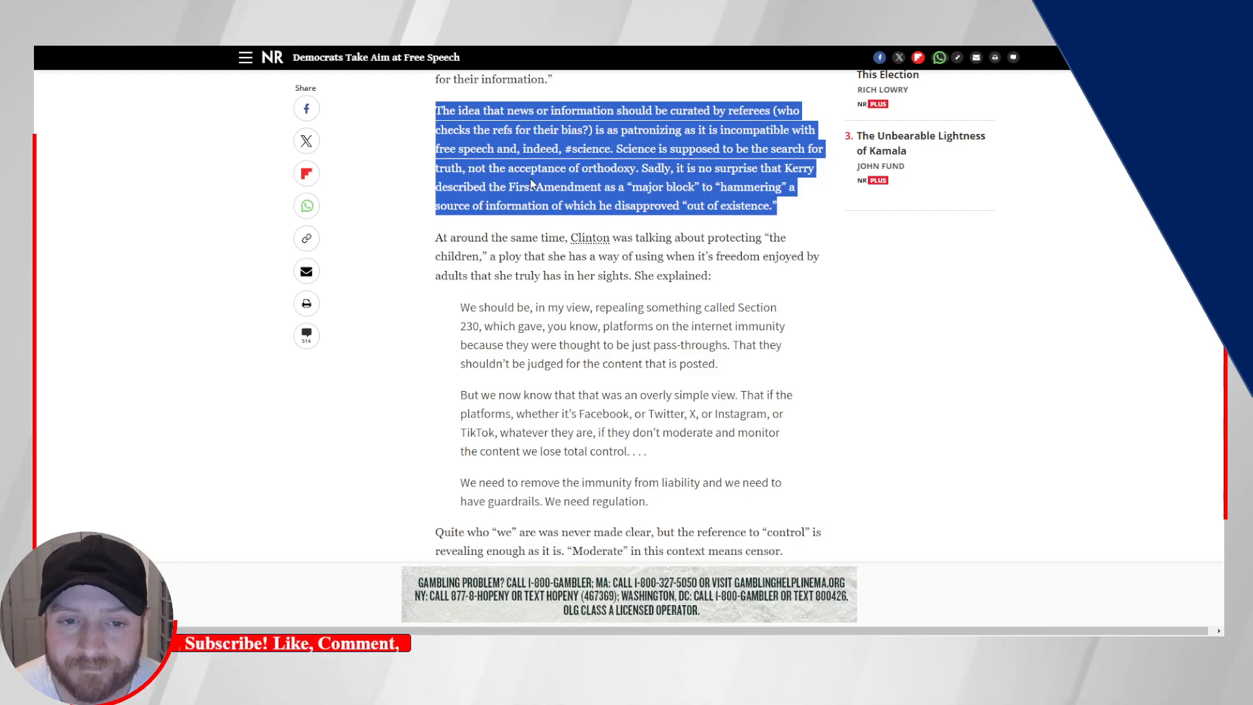
scroll(down, 3)
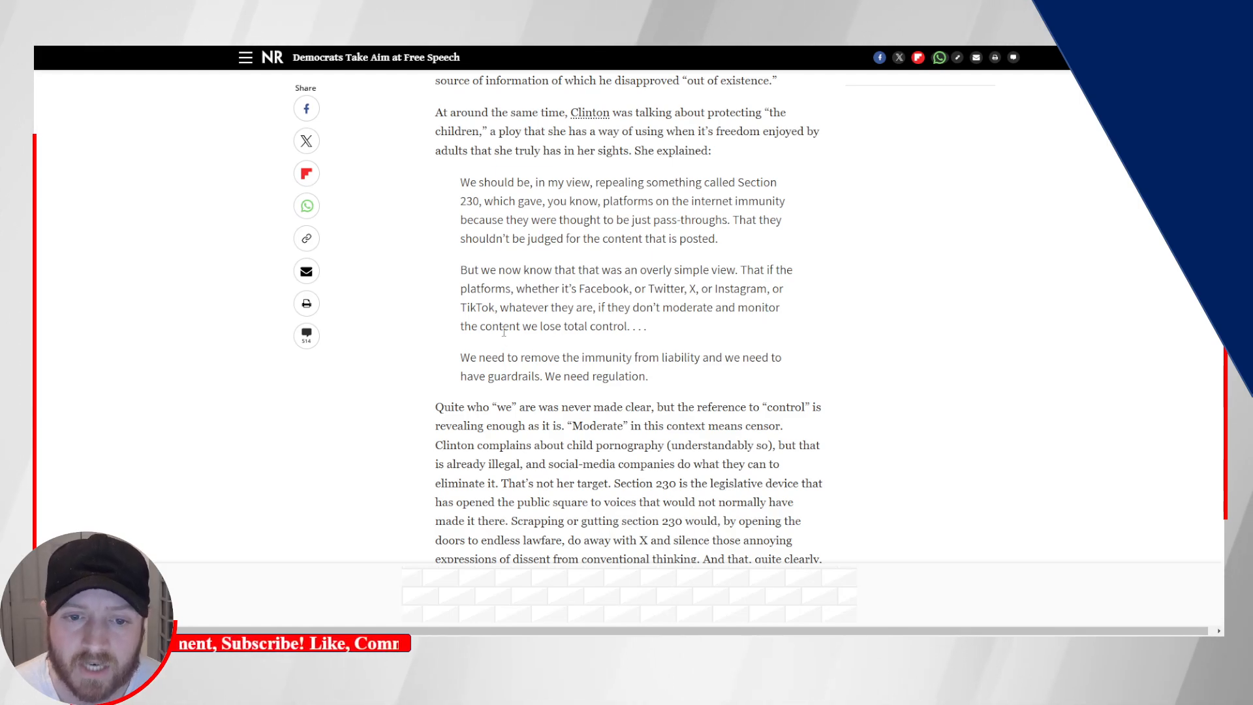
- Highlight the 'Clinton complains about child pornography… is what Clinton wants' paragraph and read on to the EU Digital Services Act passage
drag(461, 269, 646, 327)
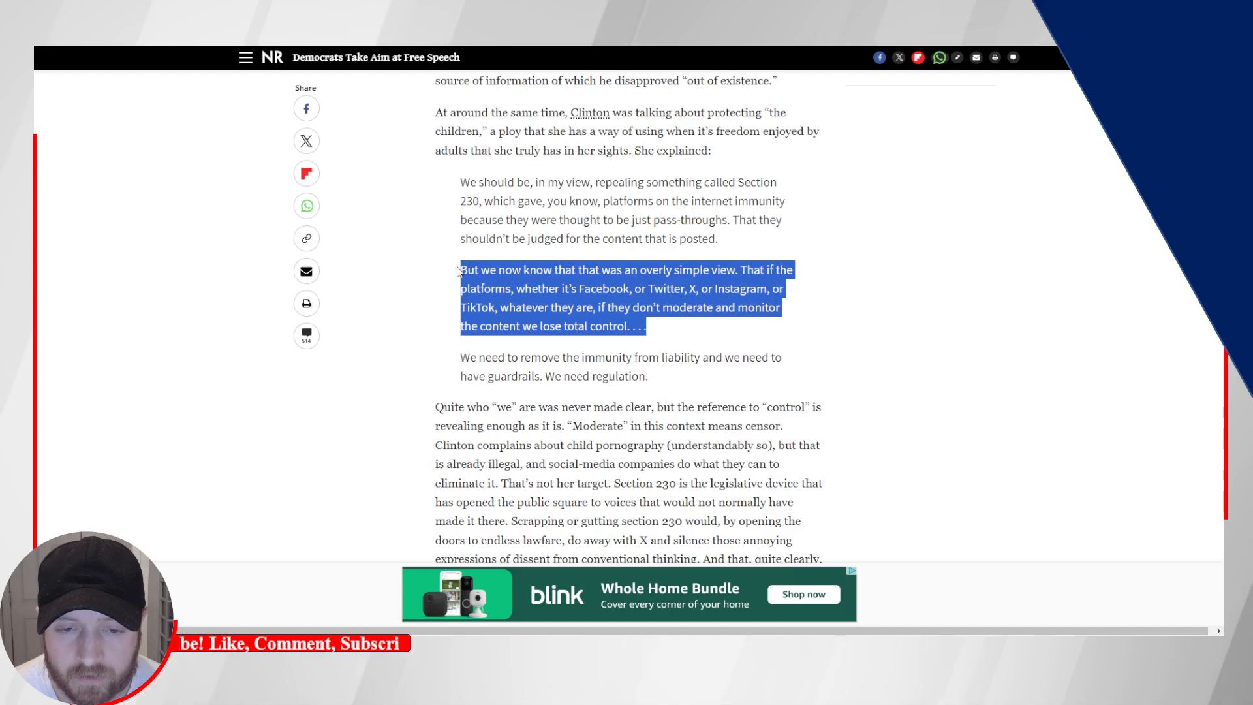
scroll(down, 3)
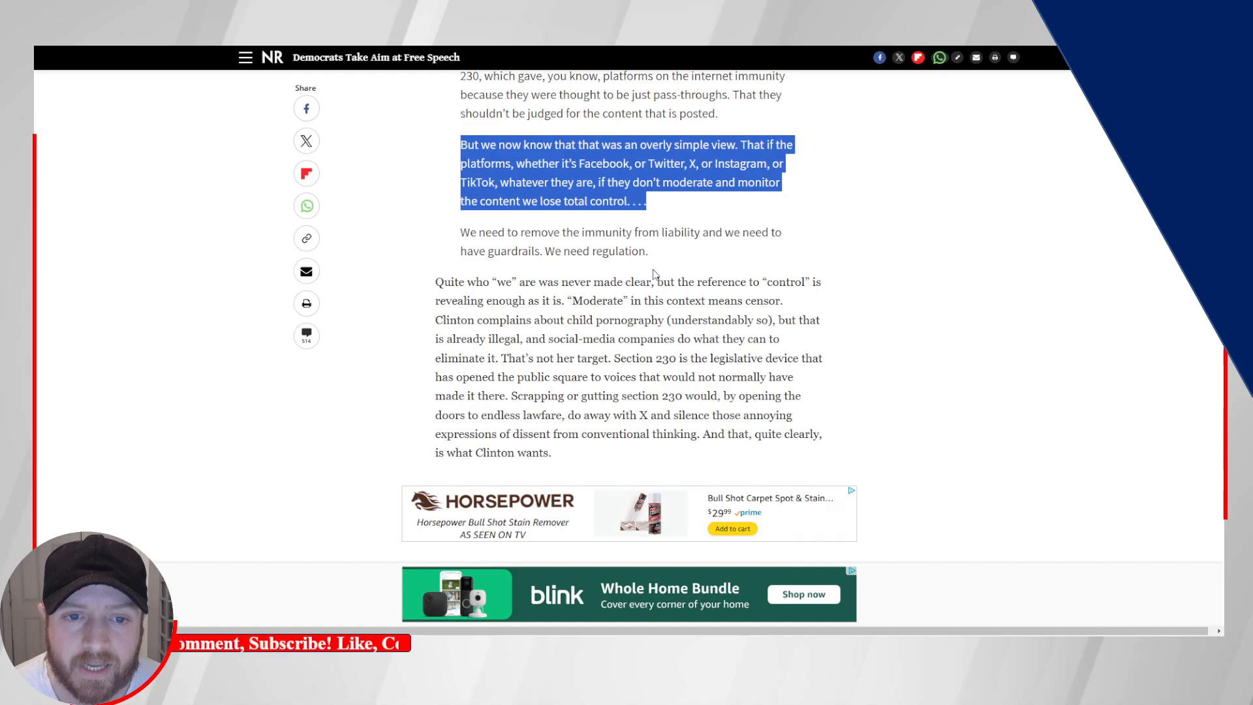
scroll(down, 3)
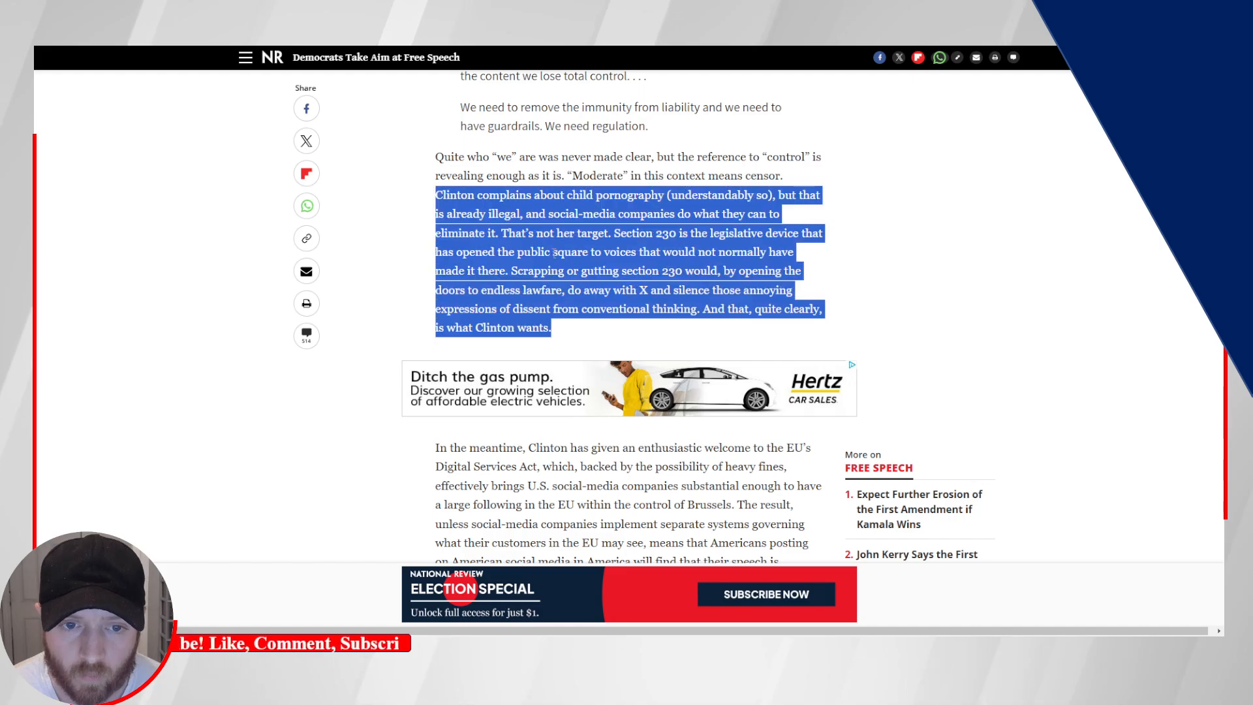
scroll(down, 3)
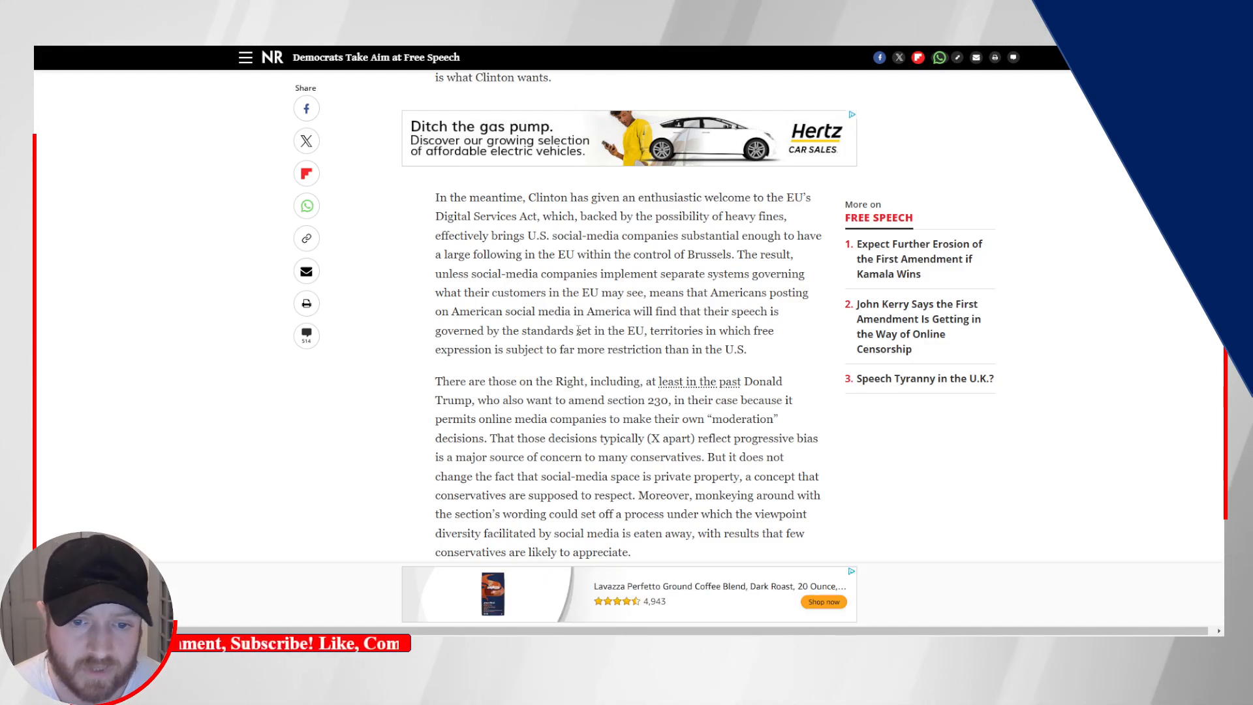
- Highlight the passage from 'effectively brings U.S. social-media companies' to 'than in the U.S.' and read on to Walz's remarks
drag(442, 235, 745, 350)
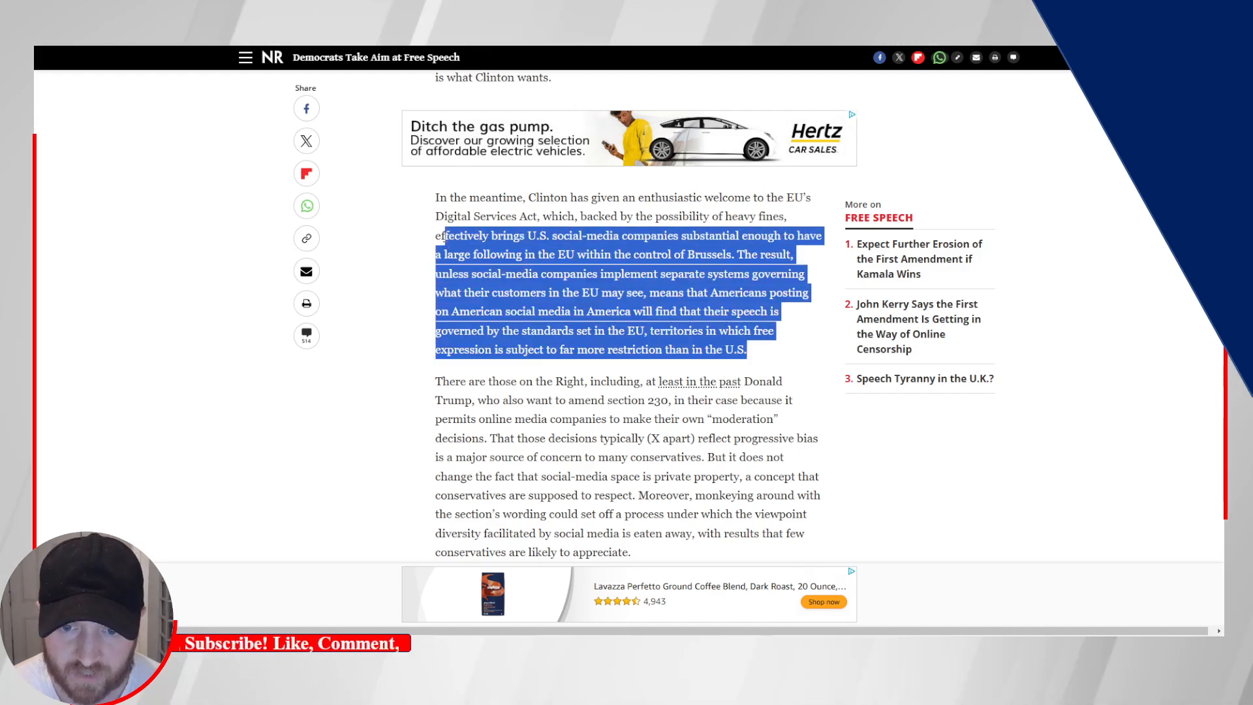
scroll(down, 3)
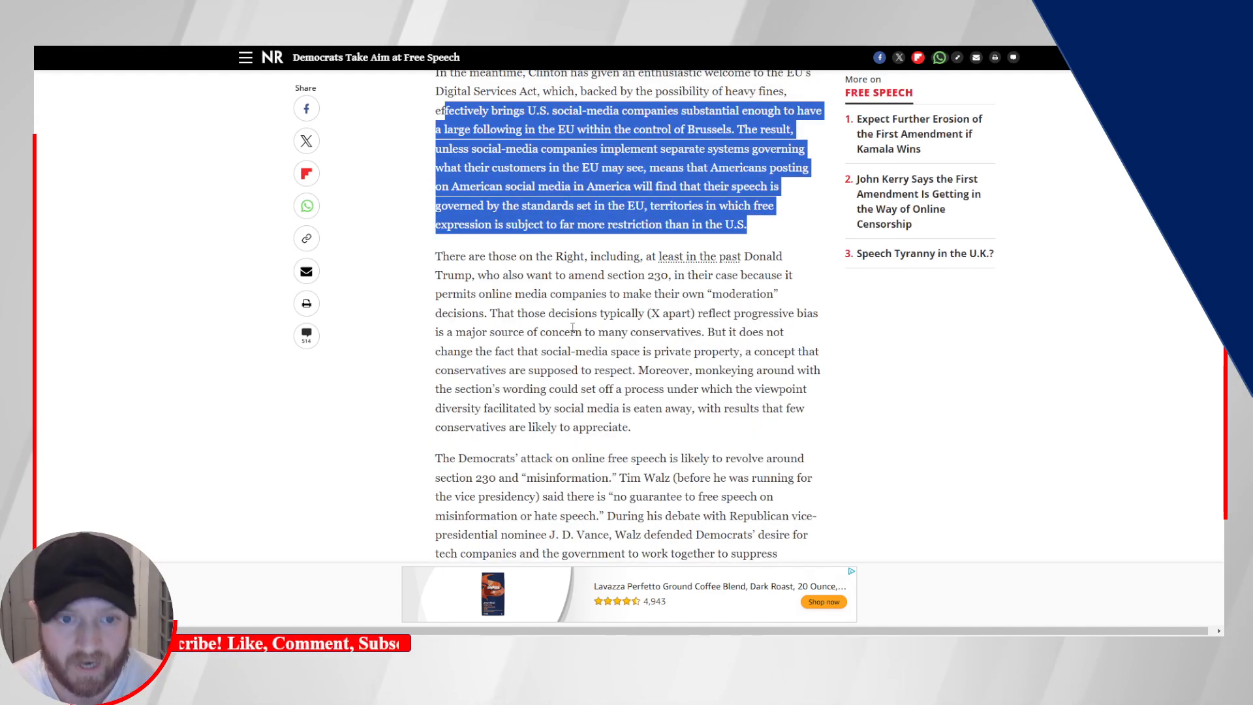
scroll(down, 3)
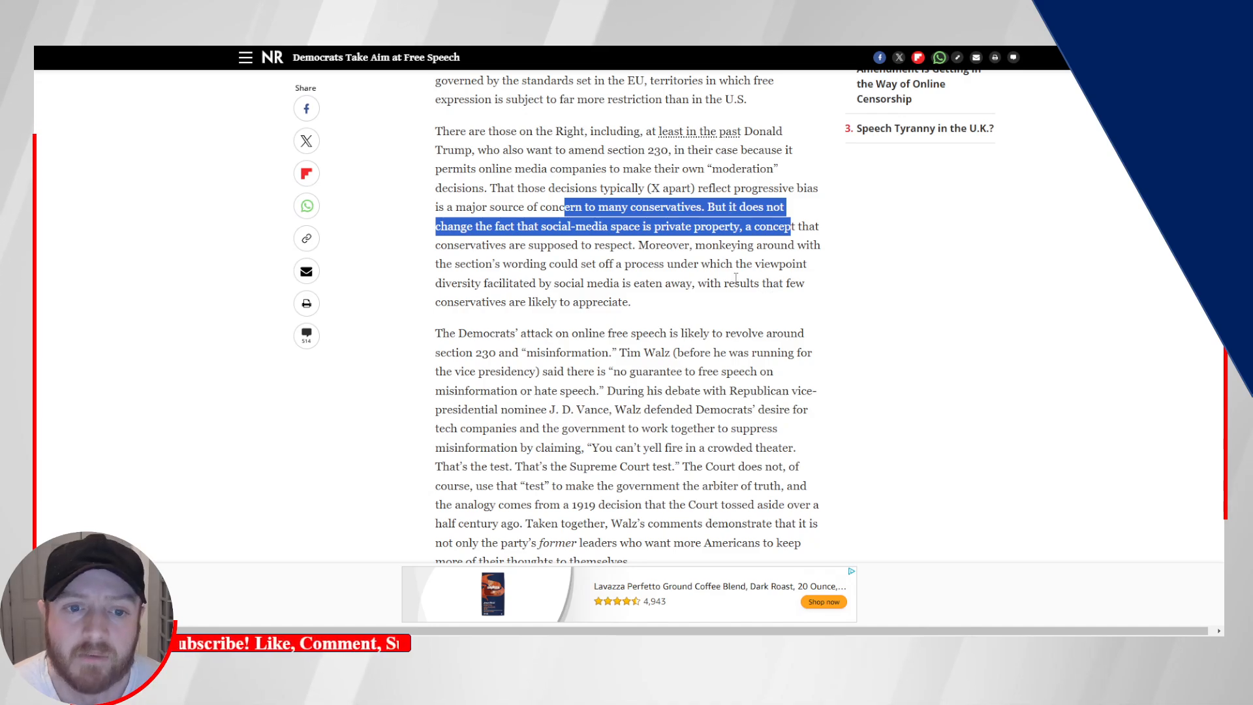
- Highlight the passage from 'source of concern to many conservatives' through 'likely to appreciate'
click(614, 245)
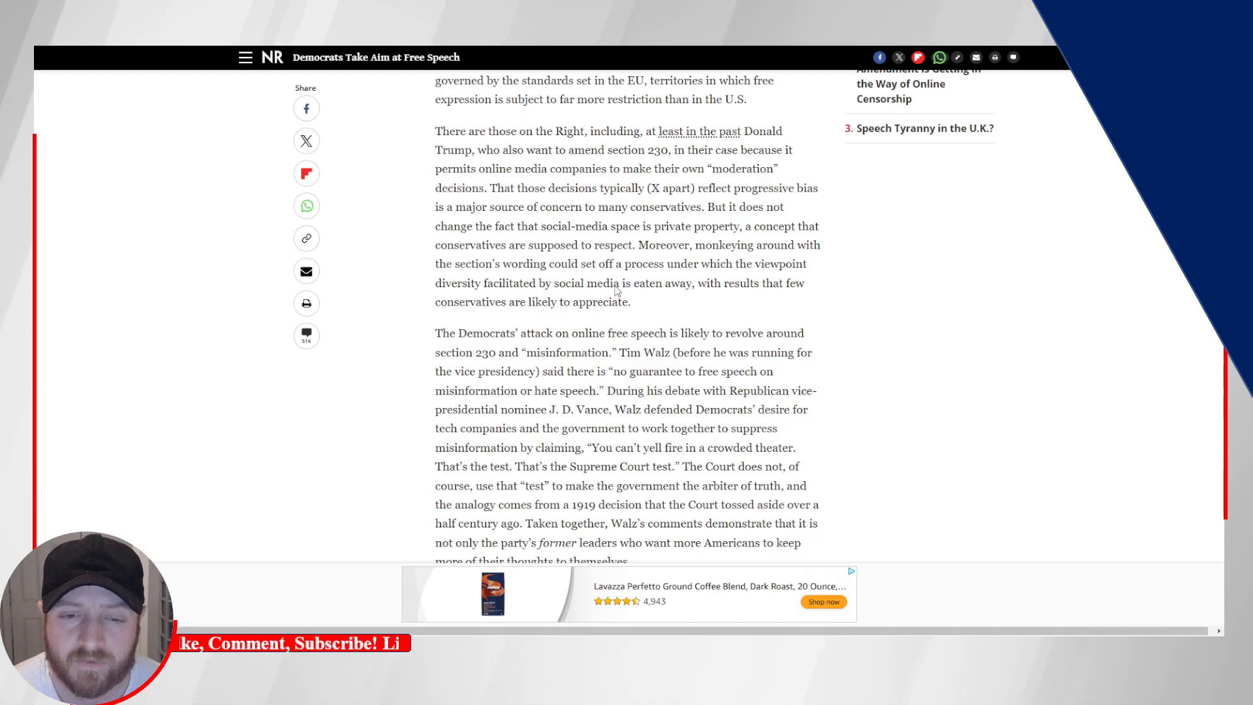
drag(578, 244, 718, 244)
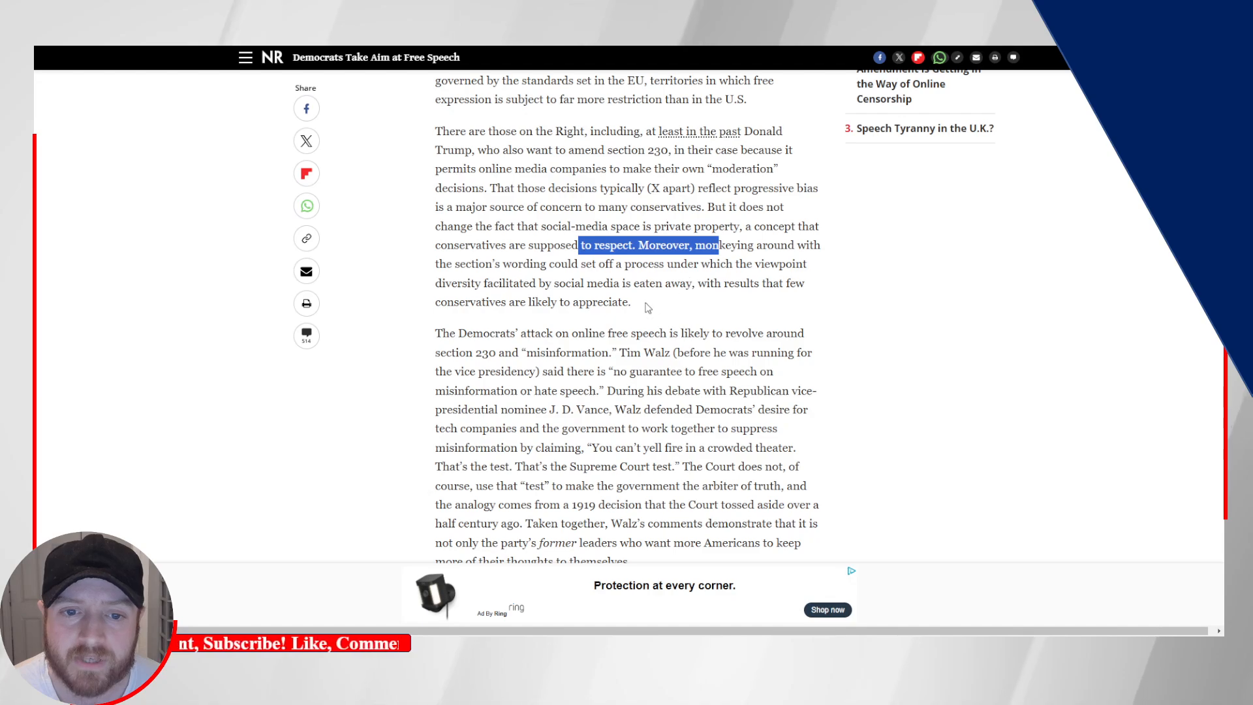
mouse_move(635, 307)
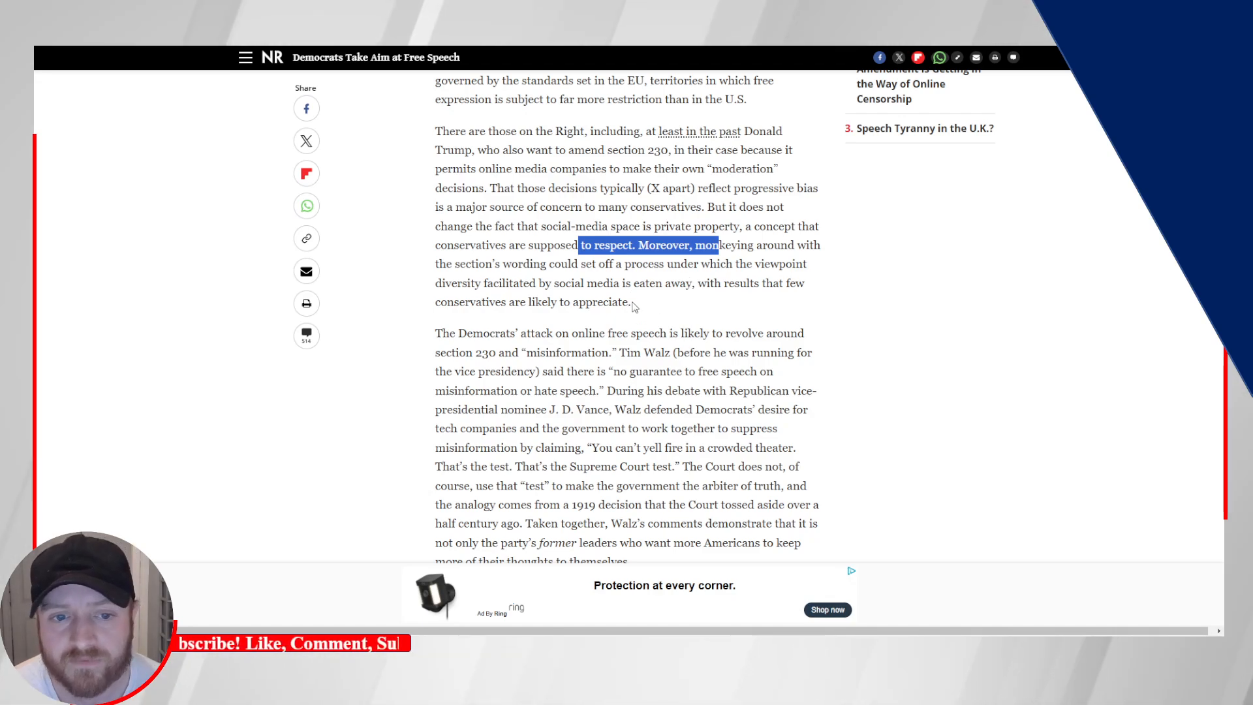
mouse_move(543, 296)
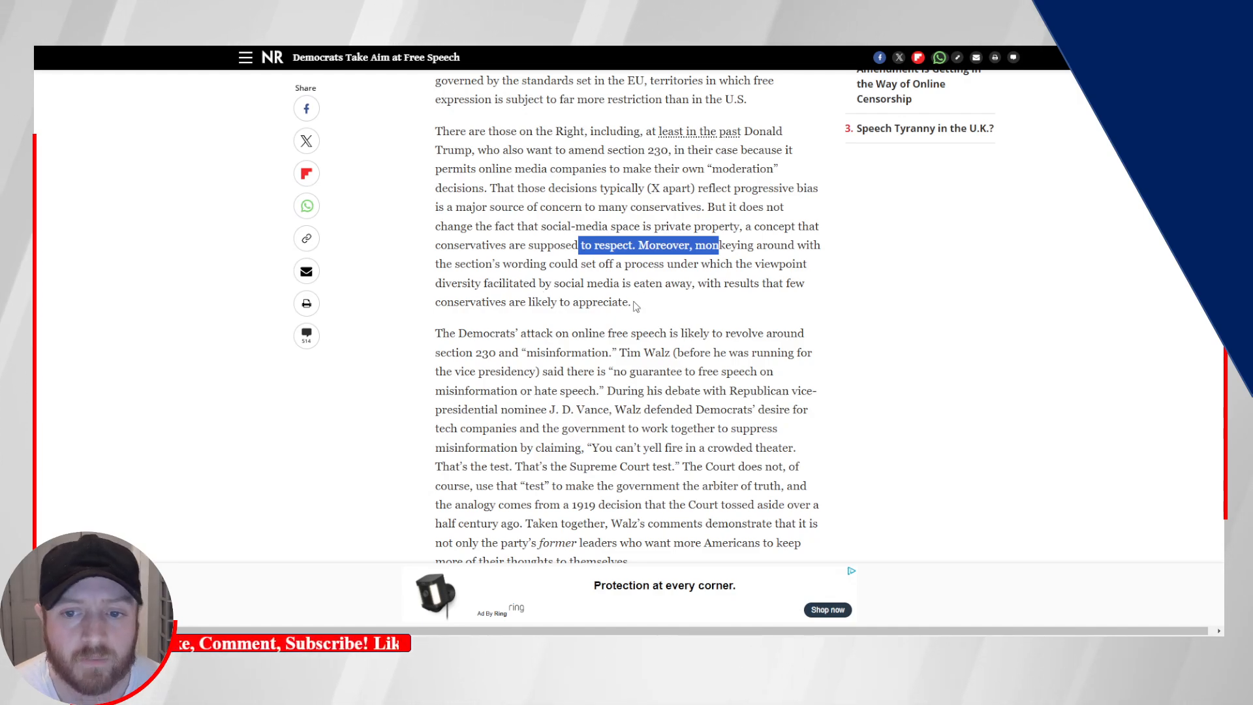
drag(717, 244, 629, 302)
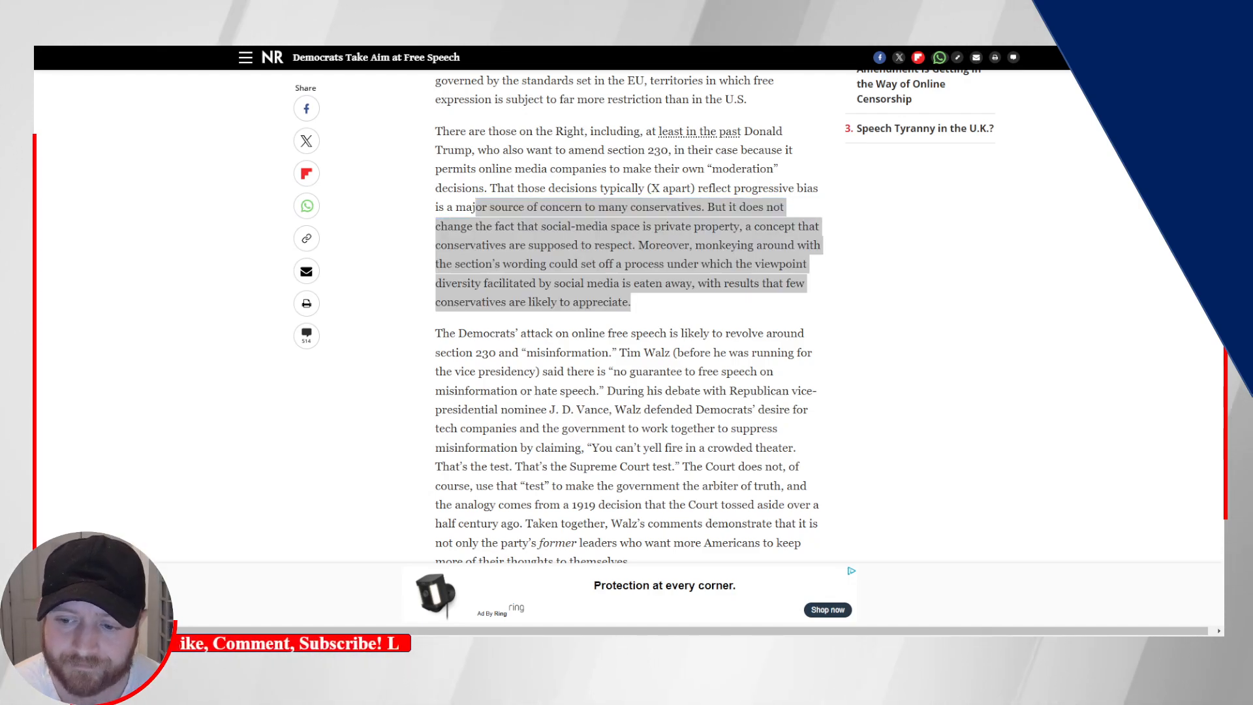
drag(473, 207, 631, 301)
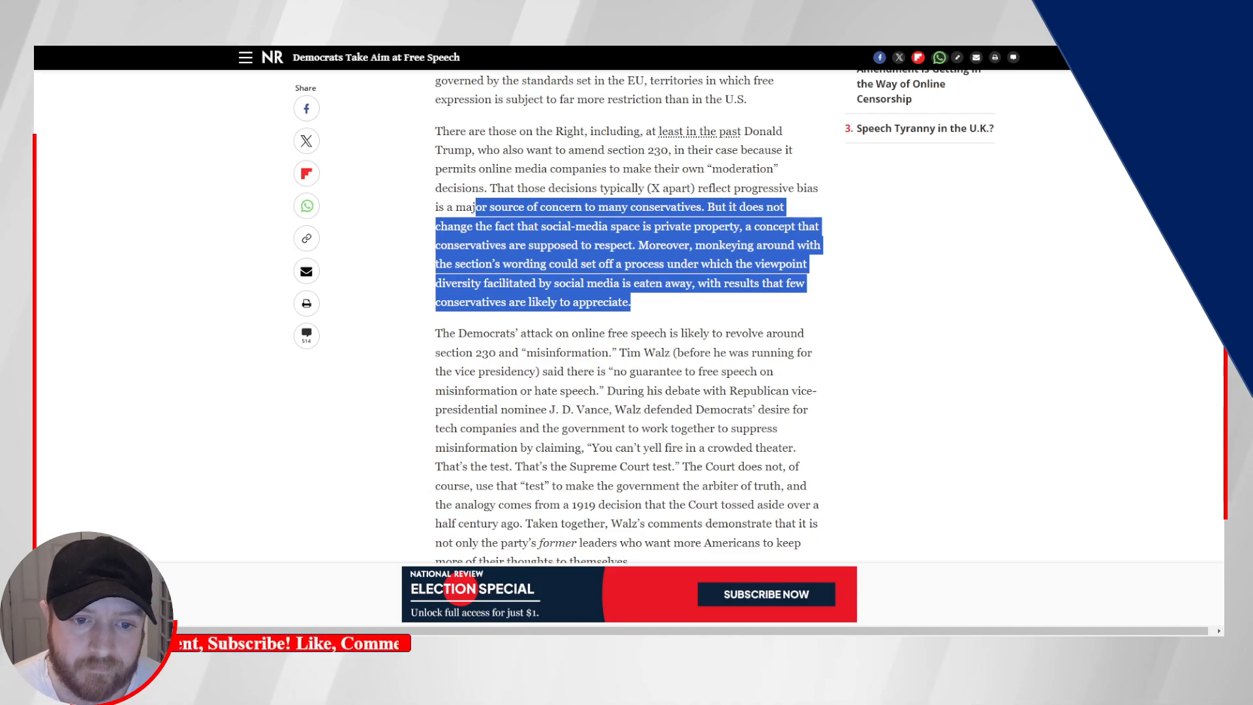
mouse_move(619, 334)
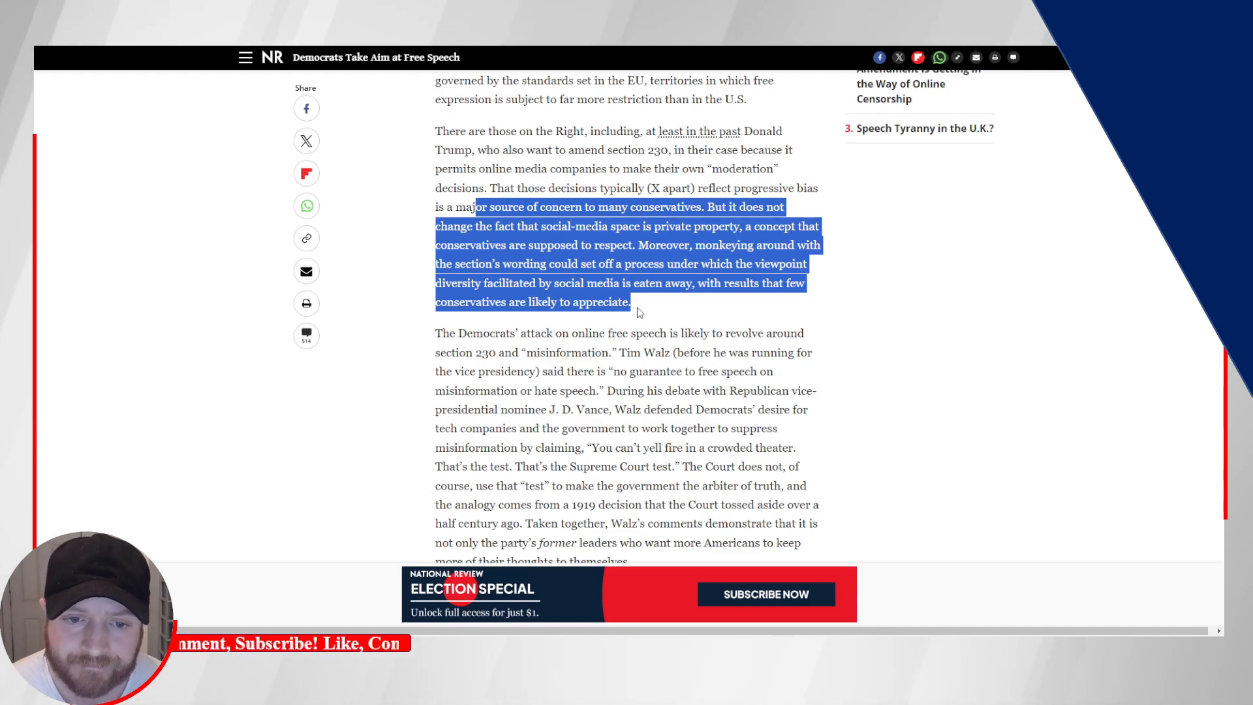
- Scroll to the article's final paragraph, clearing the earlier highlight
scroll(down, 3)
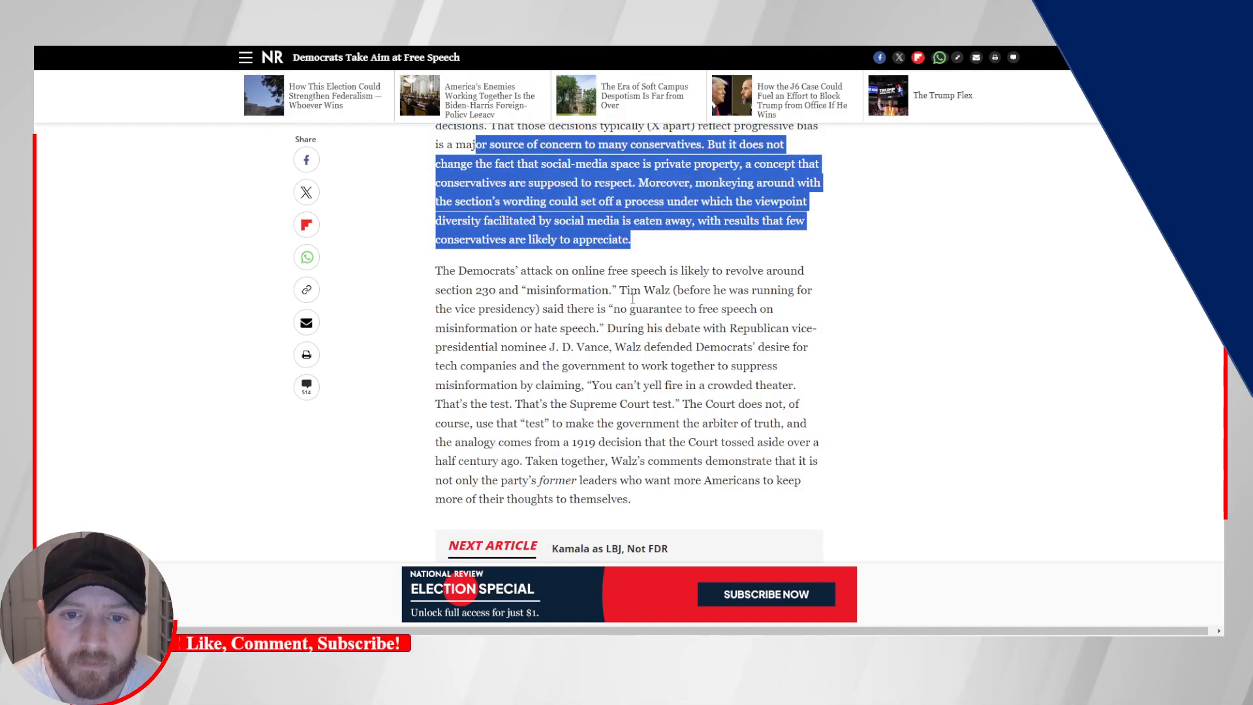
scroll(down, 3)
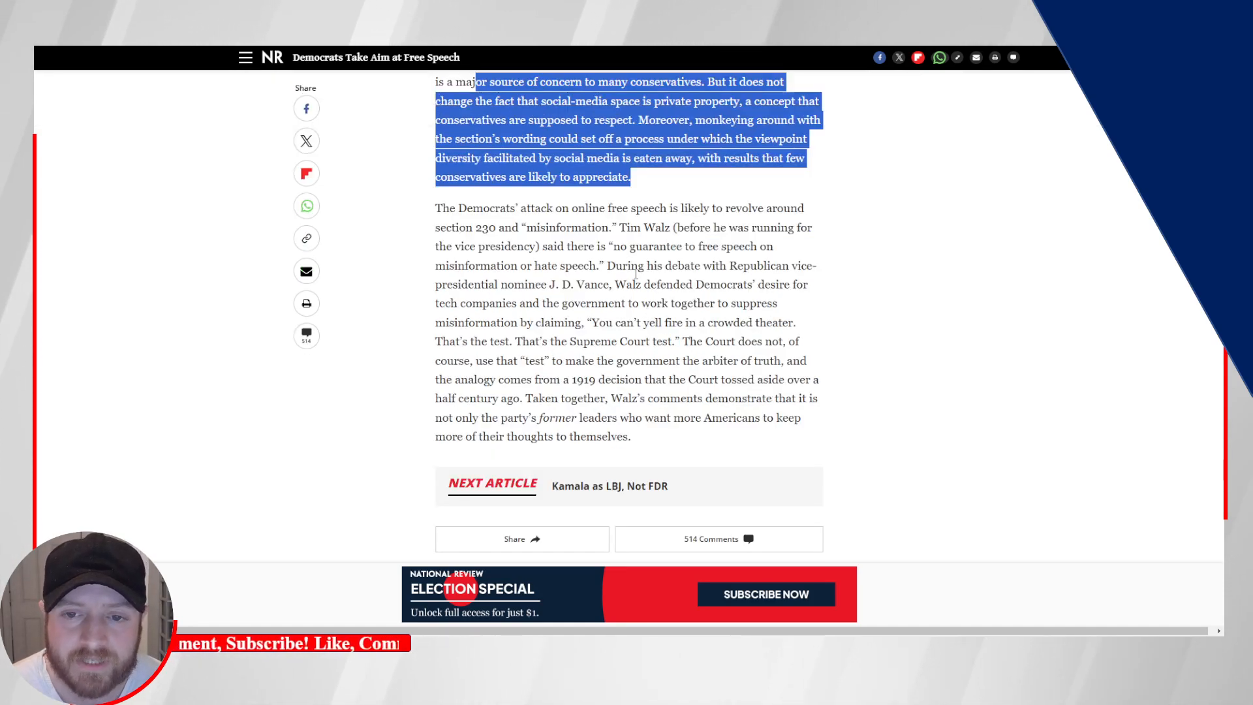
drag(589, 246, 720, 265)
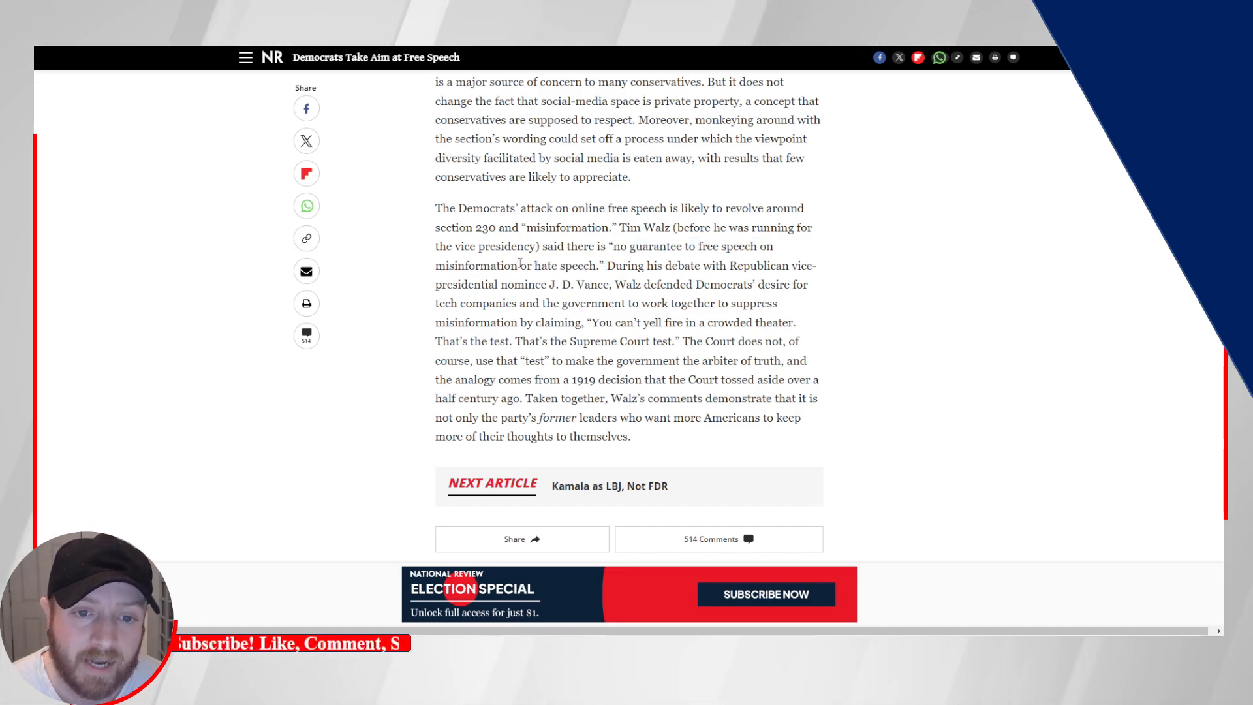
- Highlight the words 'hate speech' in Tim Walz's free-speech quote
double_click(475, 265)
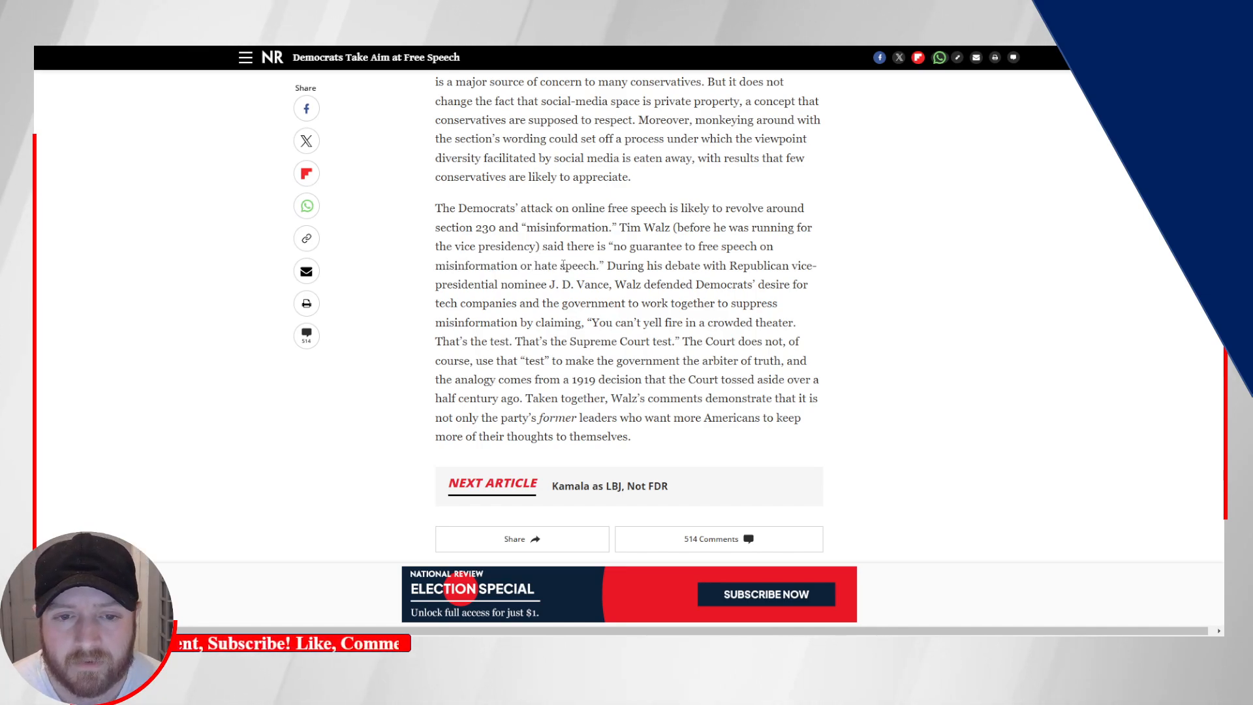
double_click(541, 265)
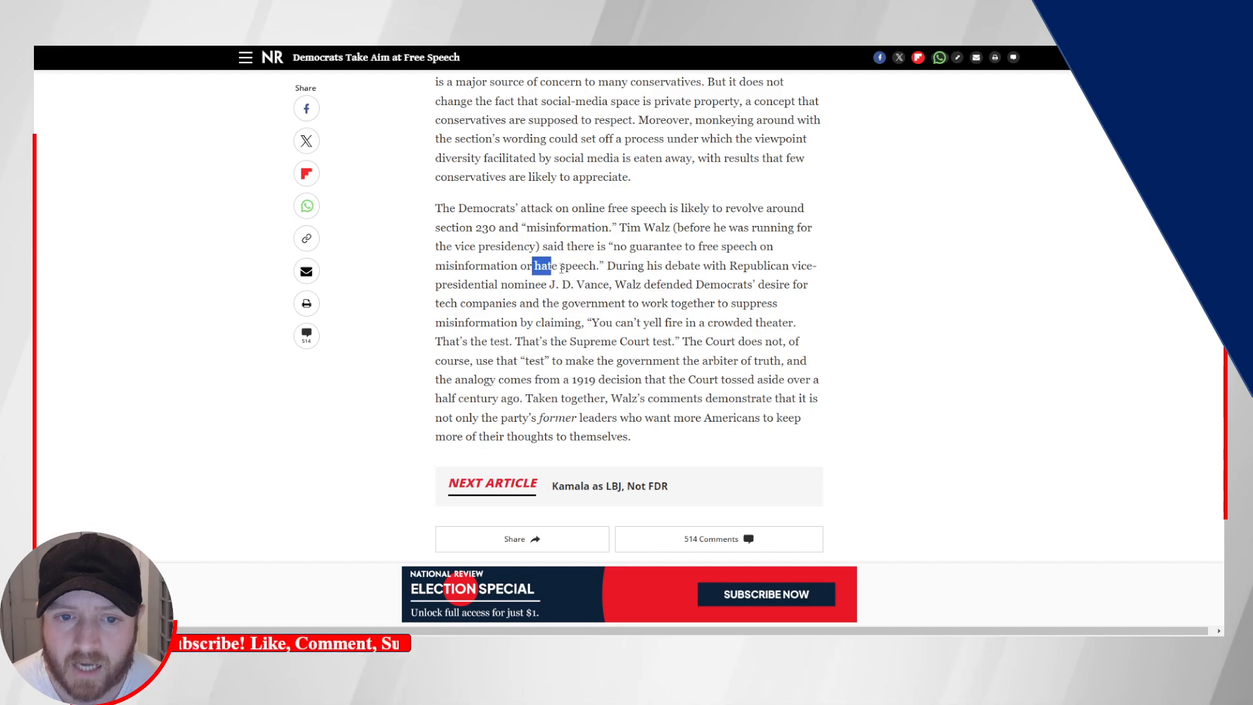
double_click(445, 265)
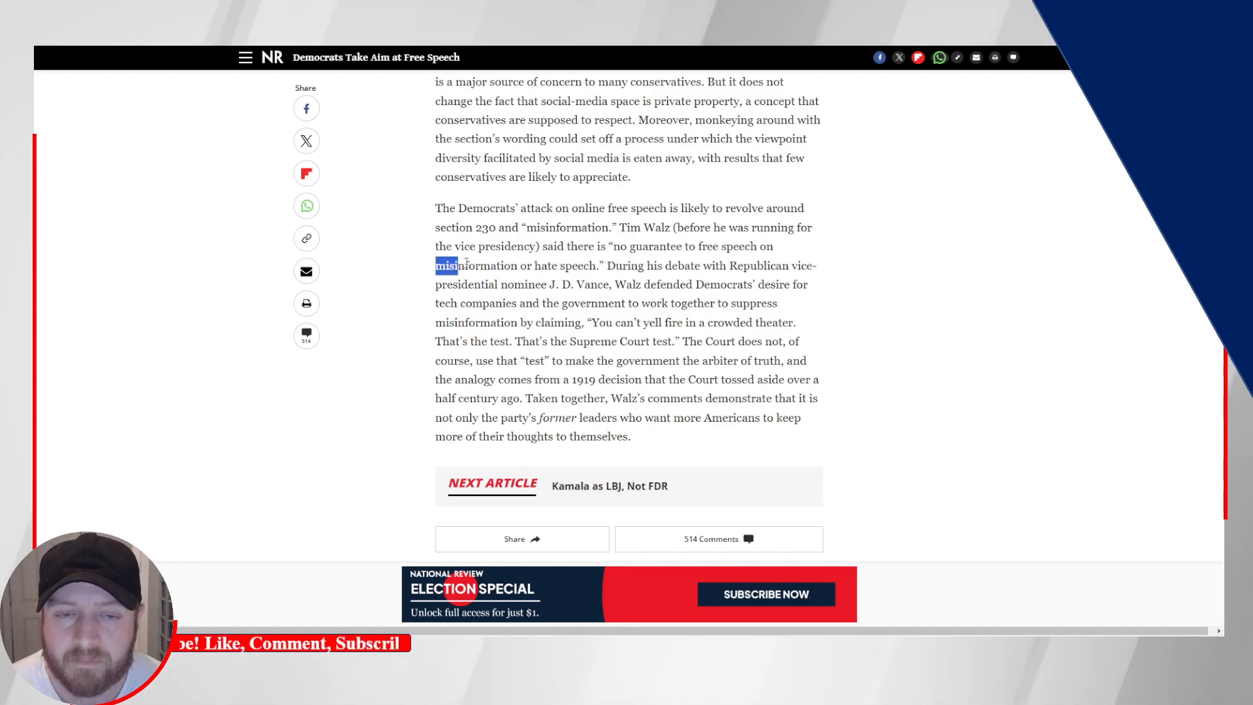
drag(458, 265, 774, 247)
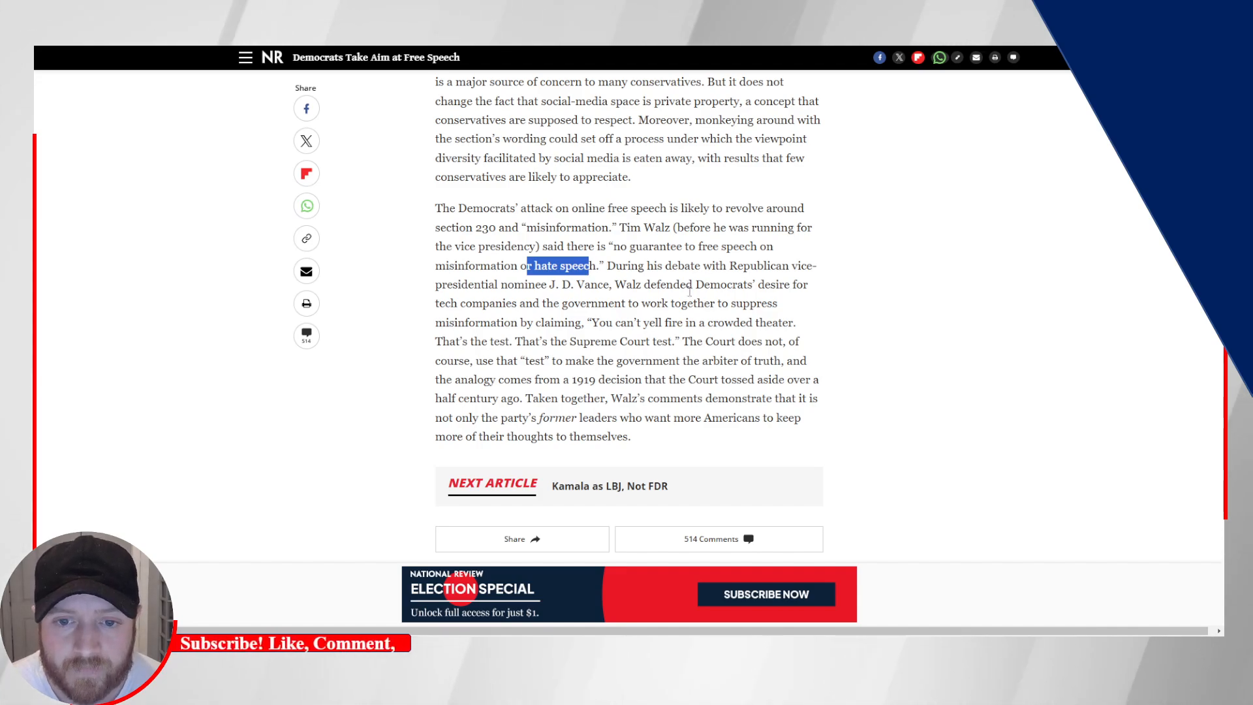
- Scroll through the closing passage from the crowded-theater quote to 'thoughts to themselves'
scroll(down, 3)
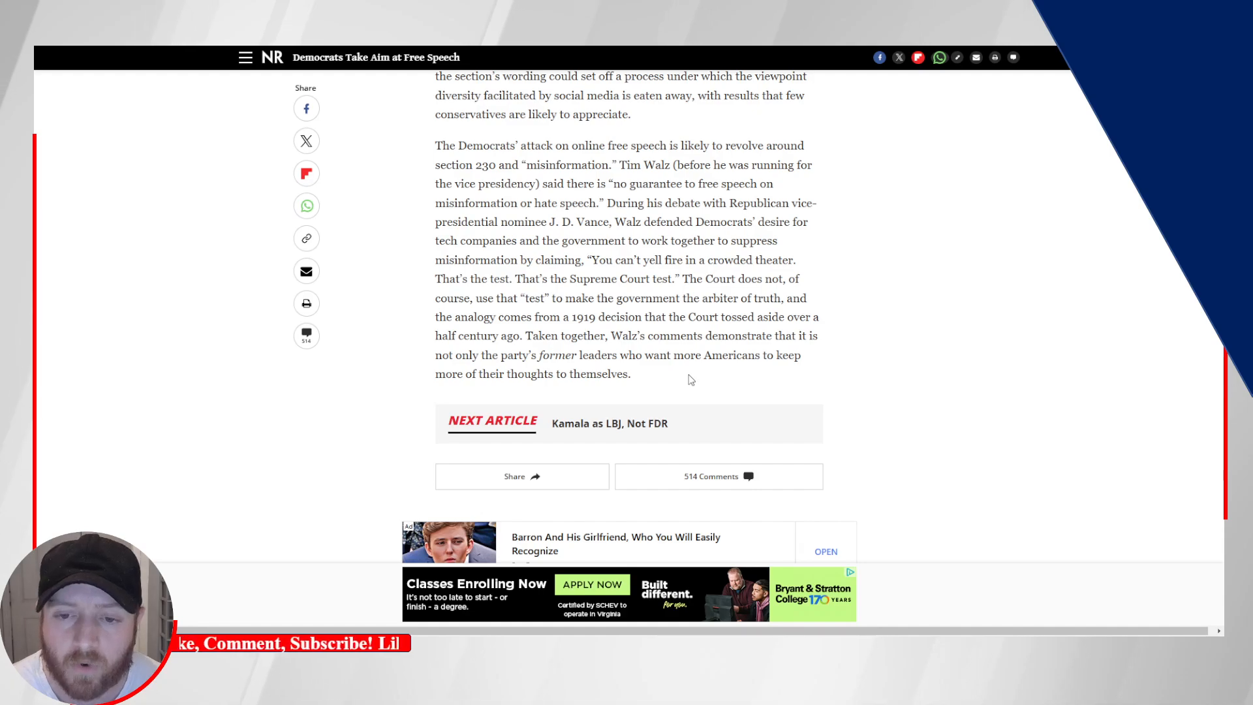
scroll(down, 3)
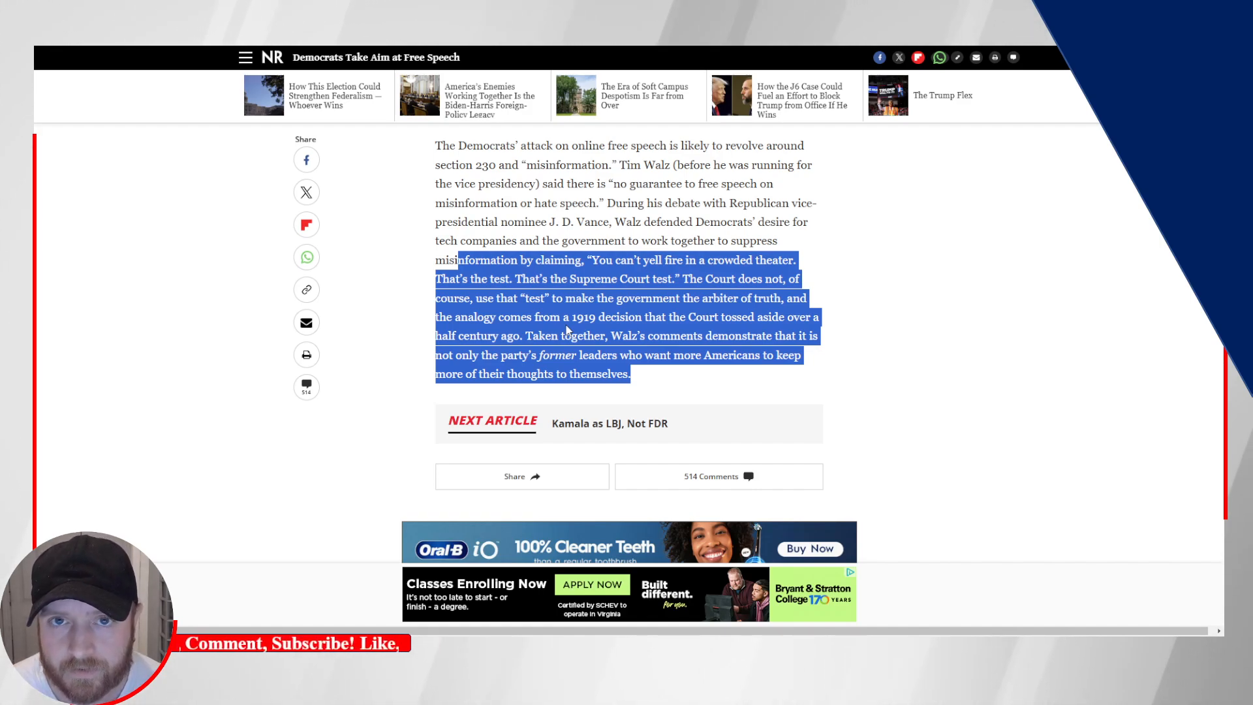
scroll(down, 3)
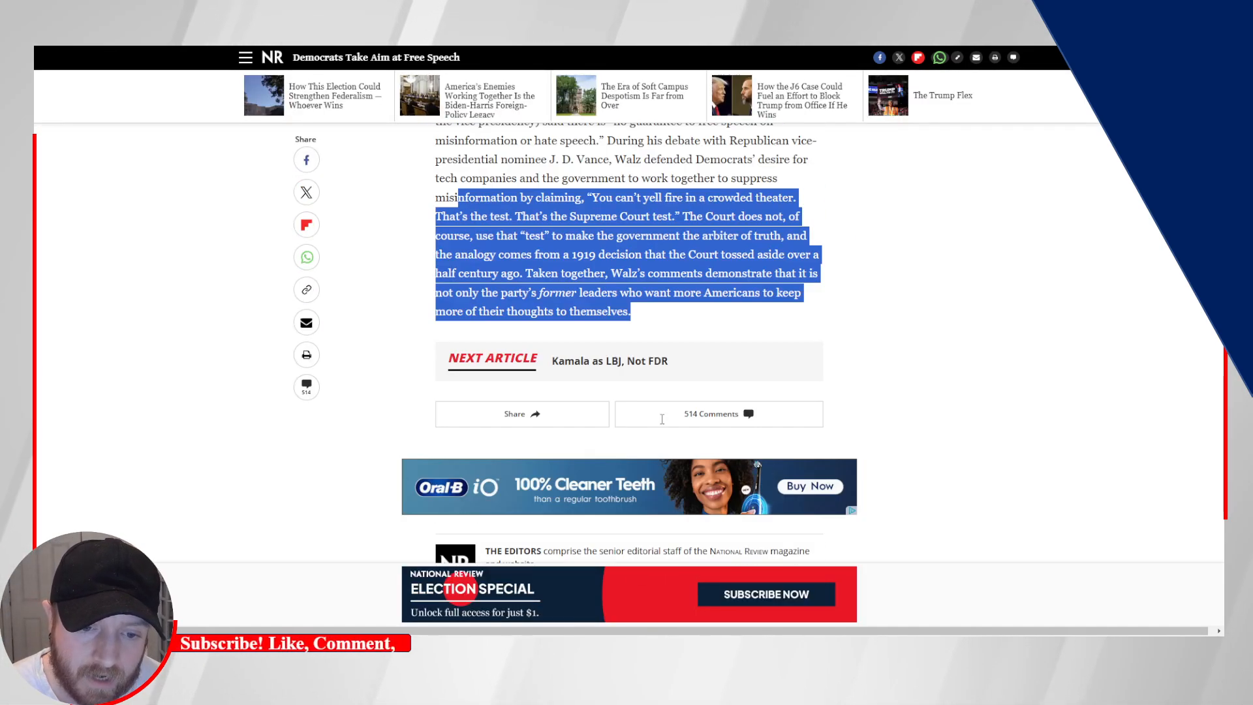
mouse_move(657, 432)
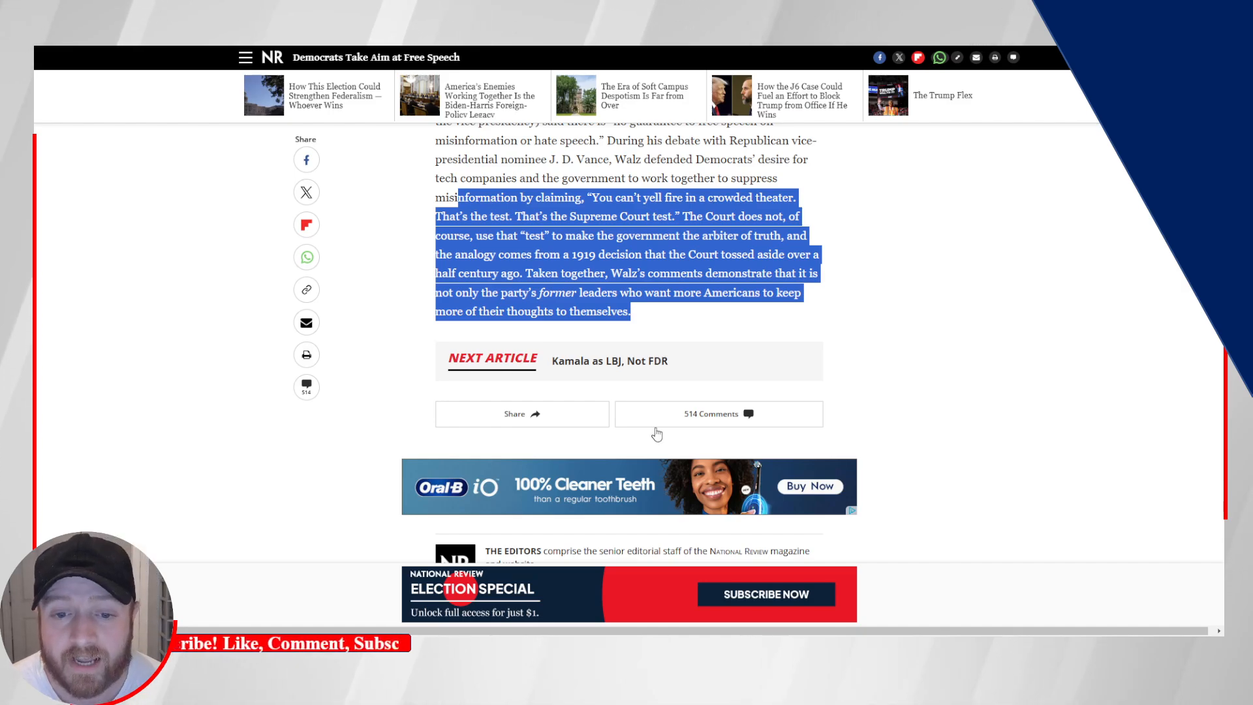
- Scroll back to the article title, then down again to the EU Digital Services Act paragraph
scroll(up, 3)
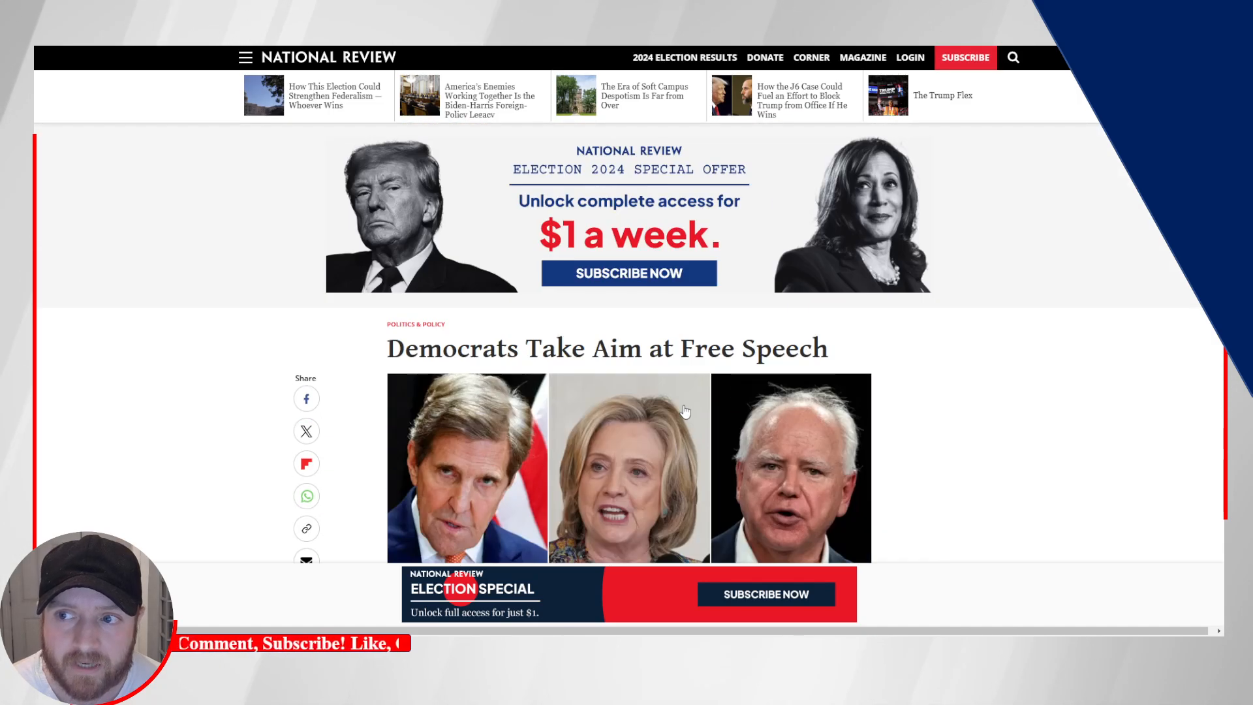
mouse_move(877, 342)
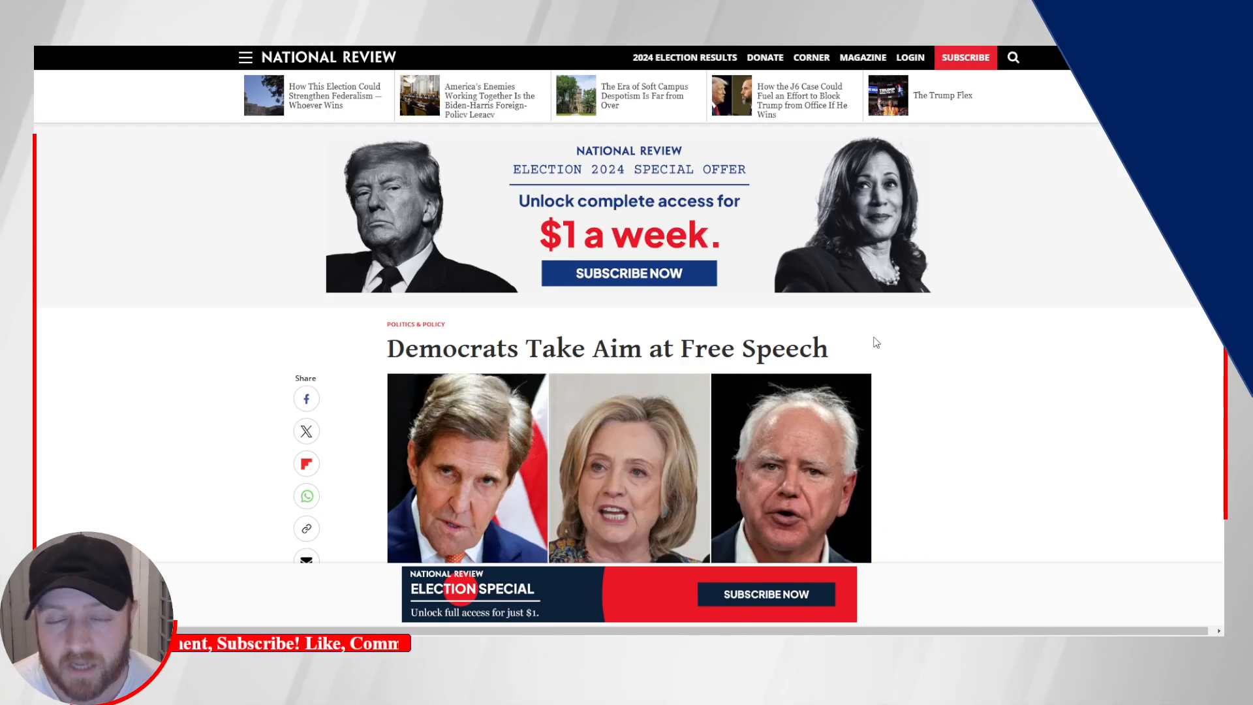
scroll(down, 3)
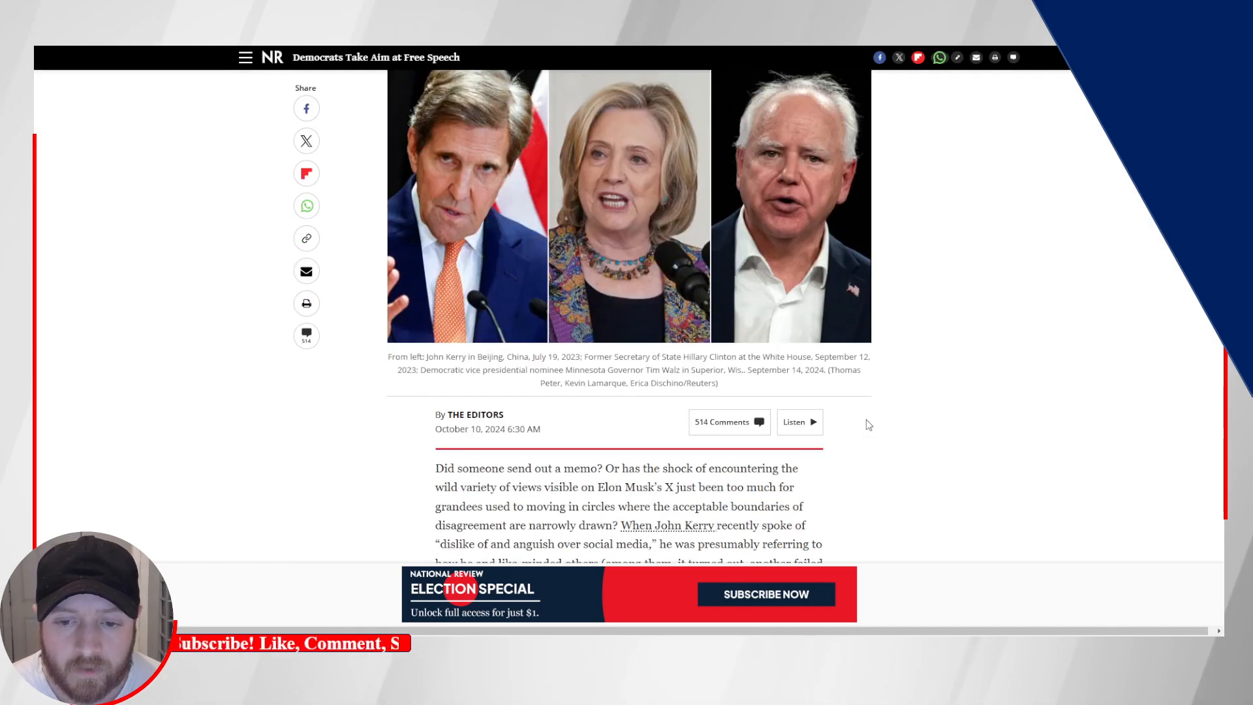
scroll(down, 3)
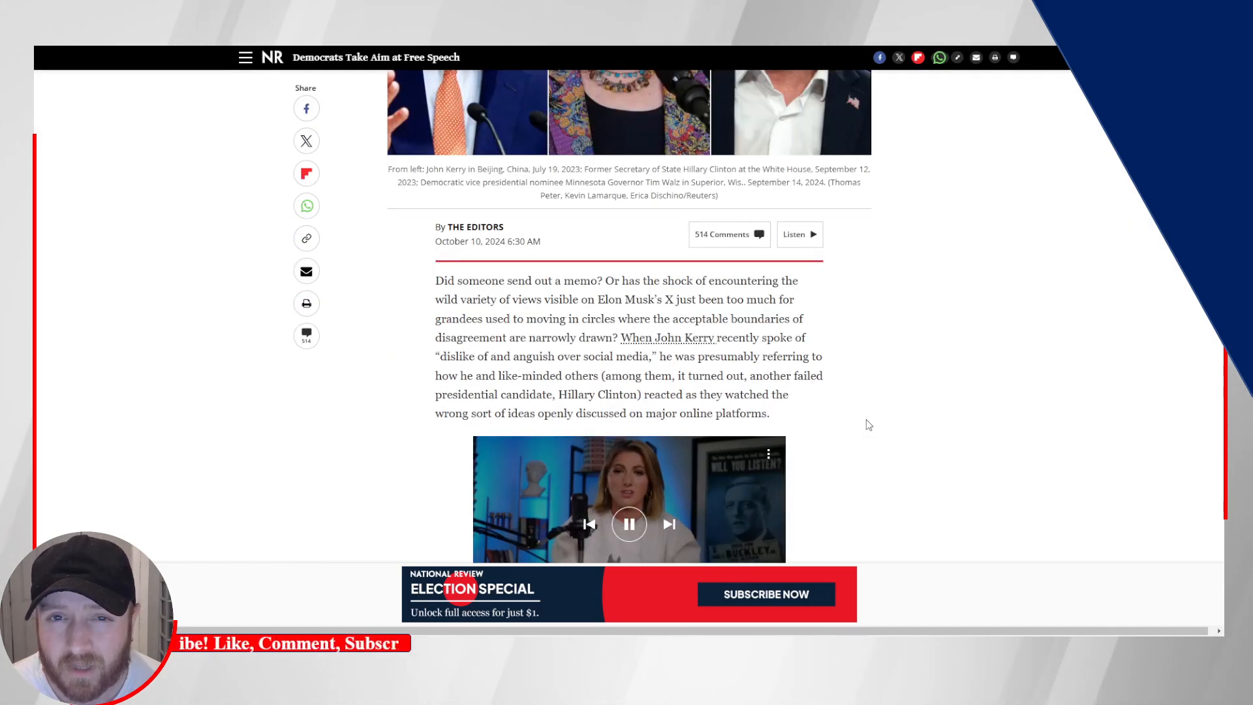
scroll(up, 3)
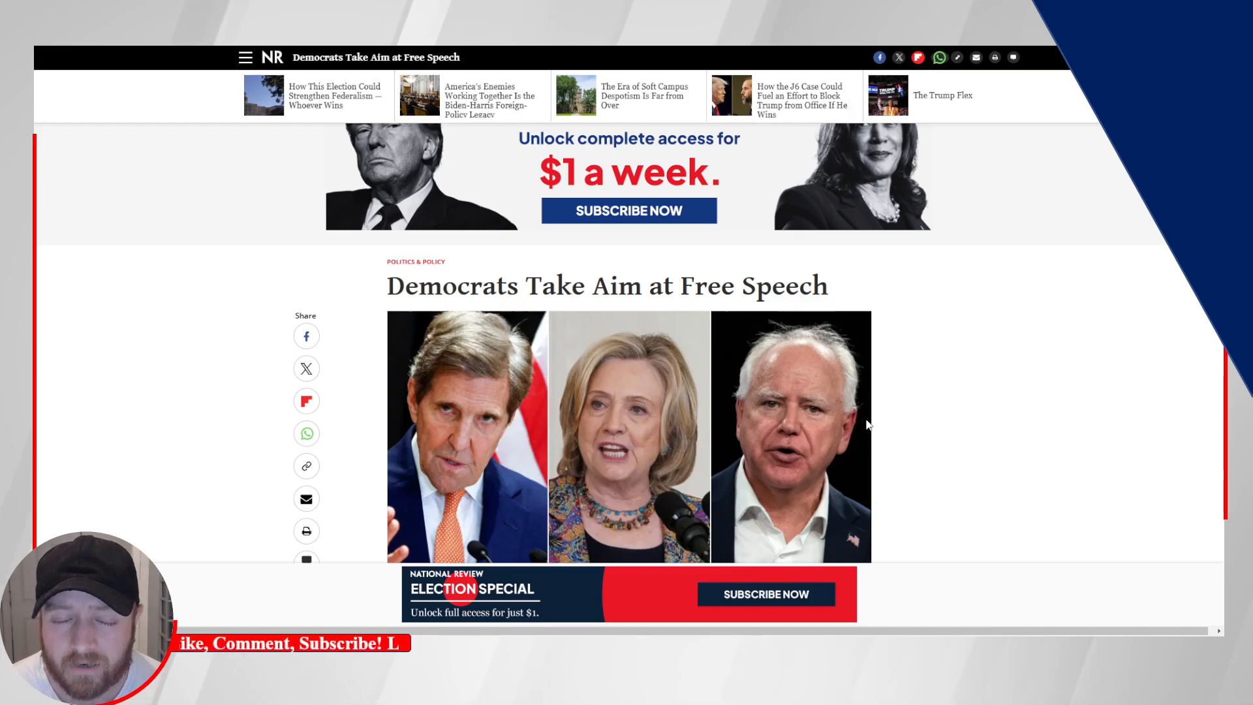
scroll(down, 3)
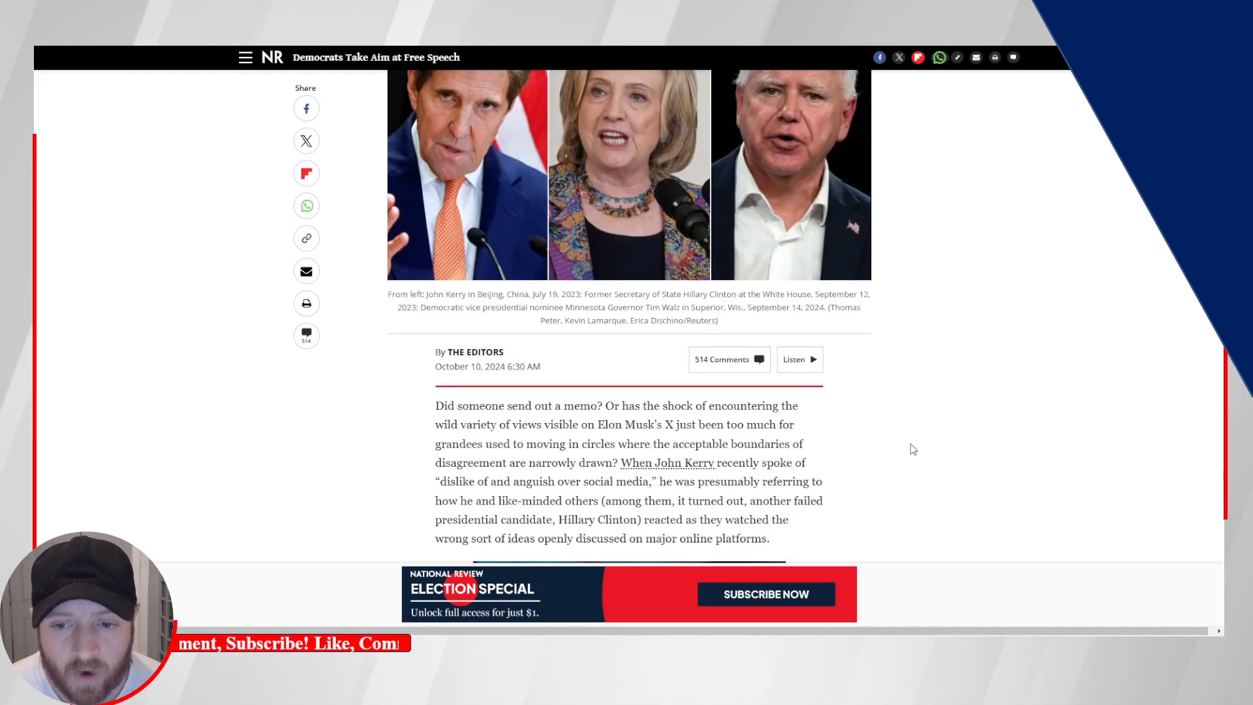
scroll(down, 3)
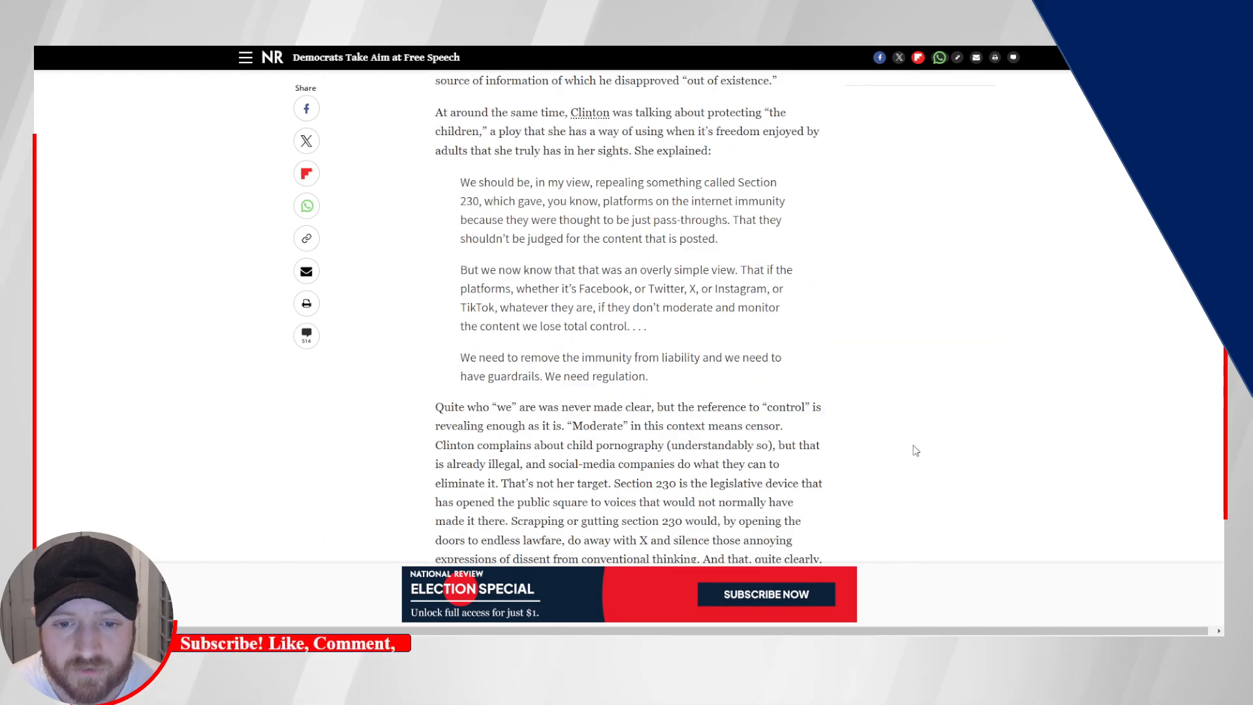
scroll(down, 3)
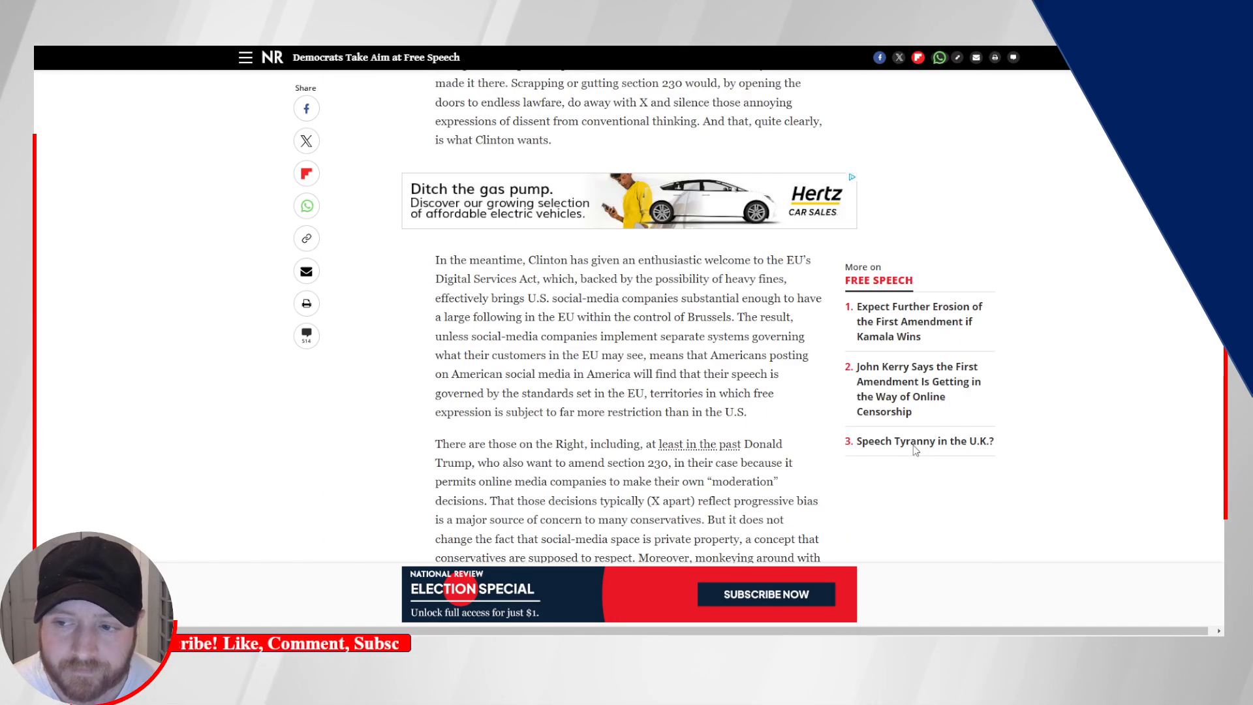